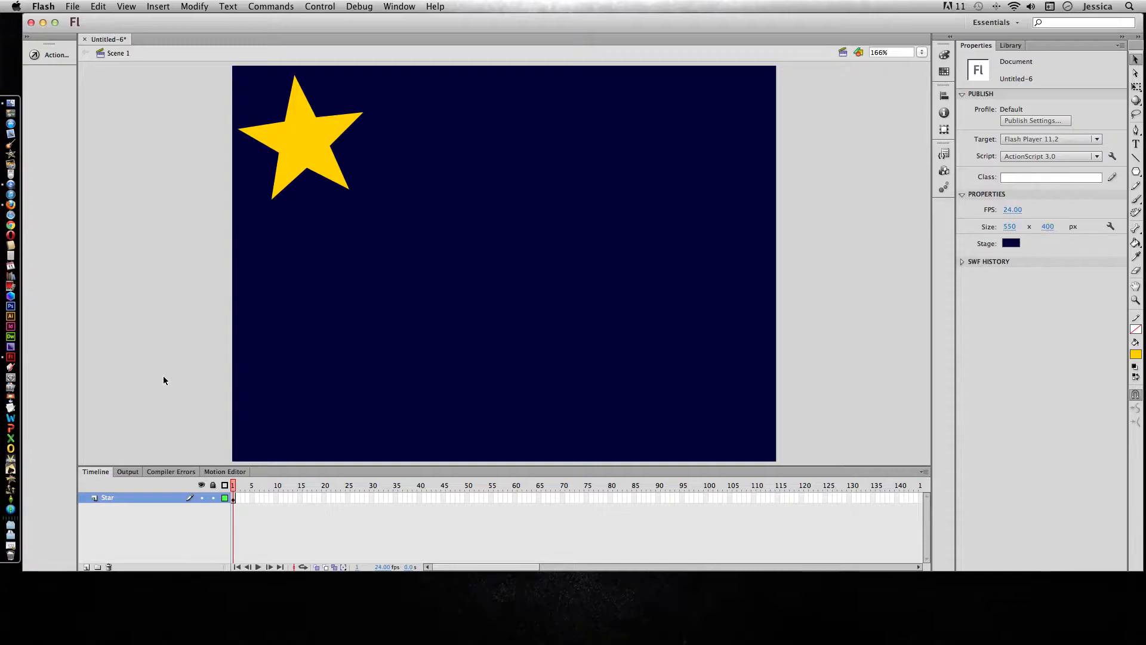
mouse_move(344, 178)
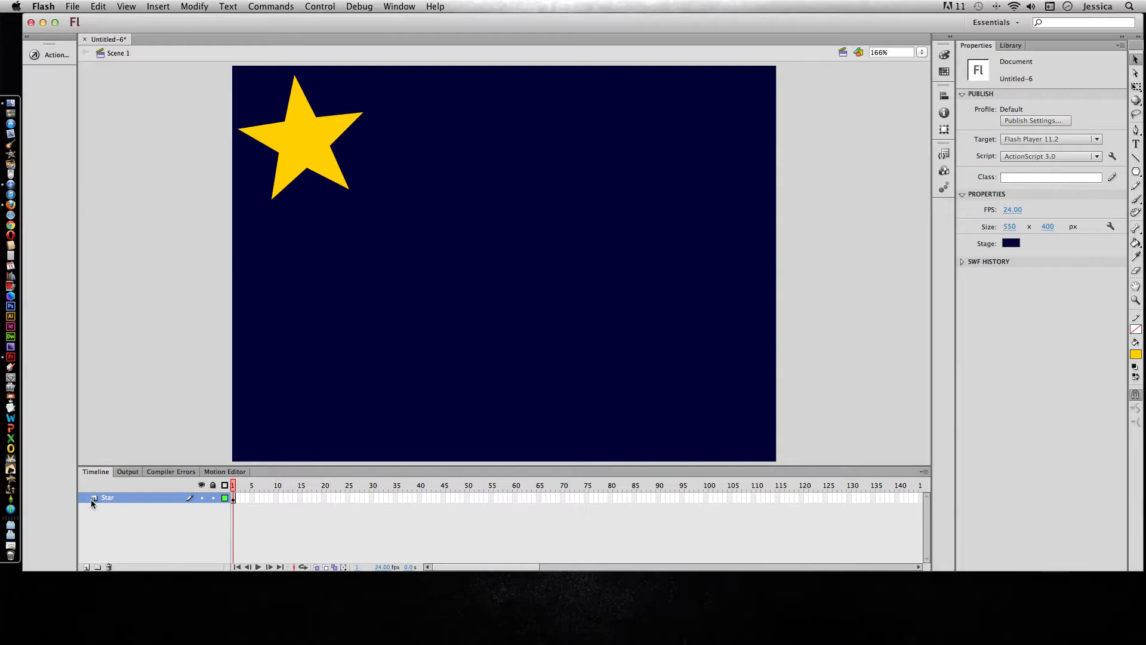
mouse_move(162, 510)
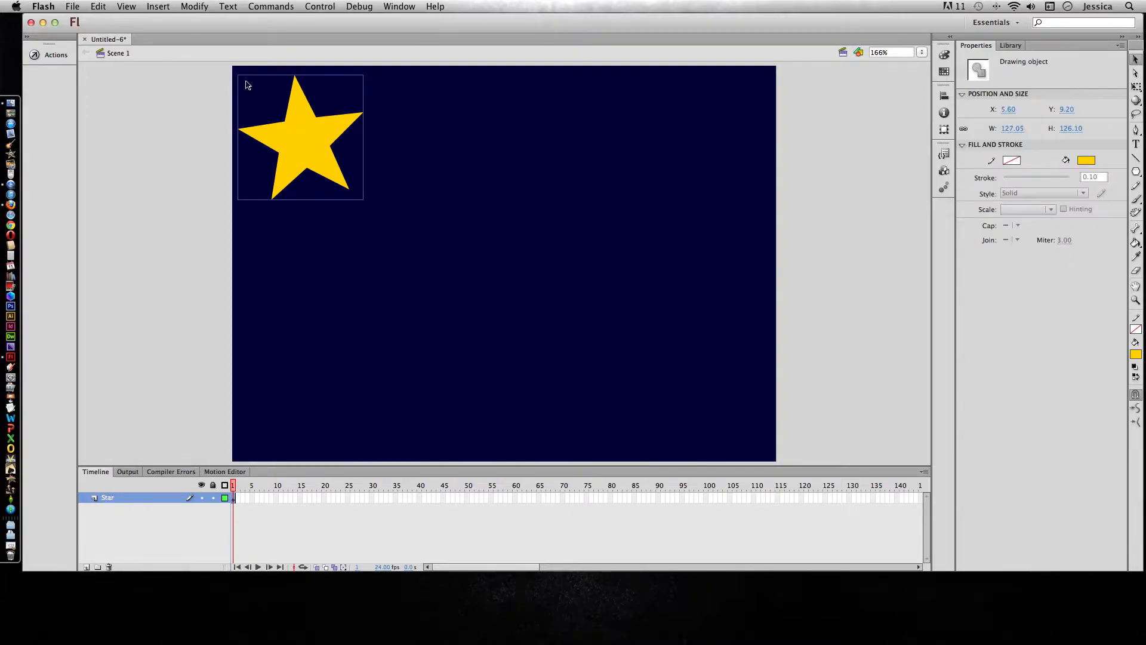
Apply a motion tween to the star, converting it into a Movie Clip symbol
click(157, 7)
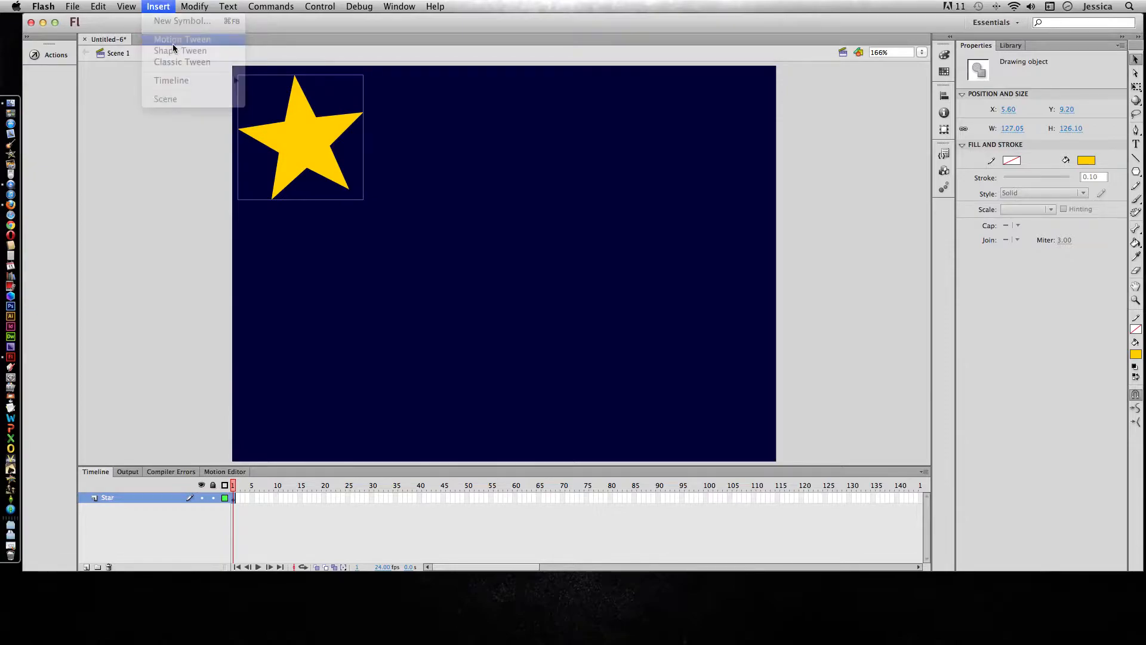
click(181, 38)
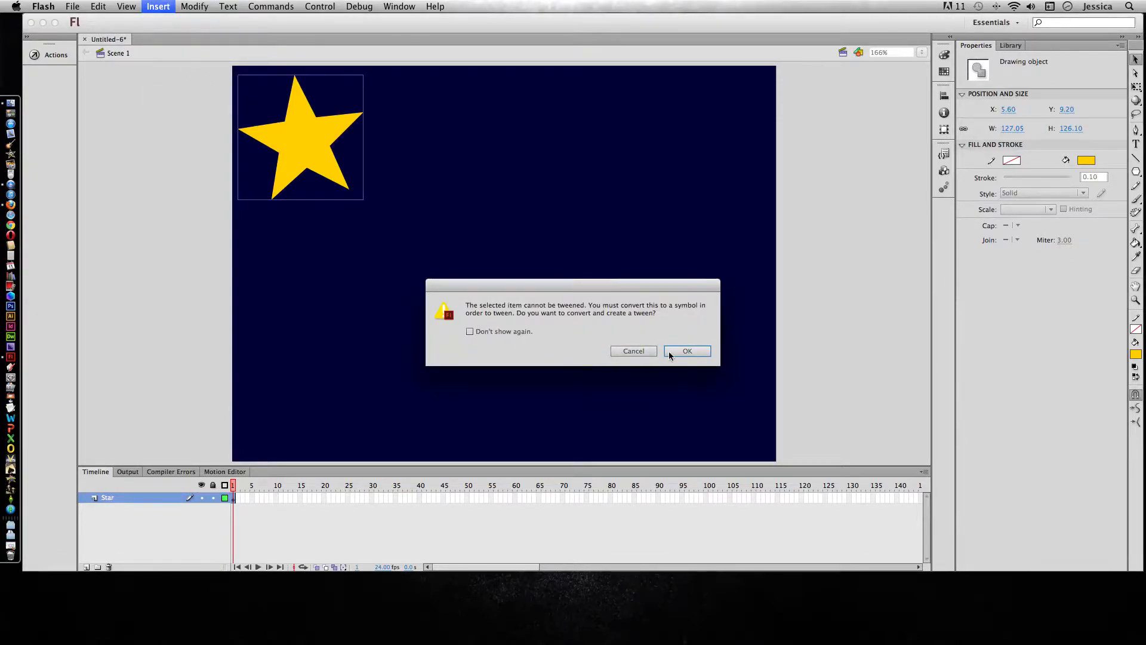
click(686, 350)
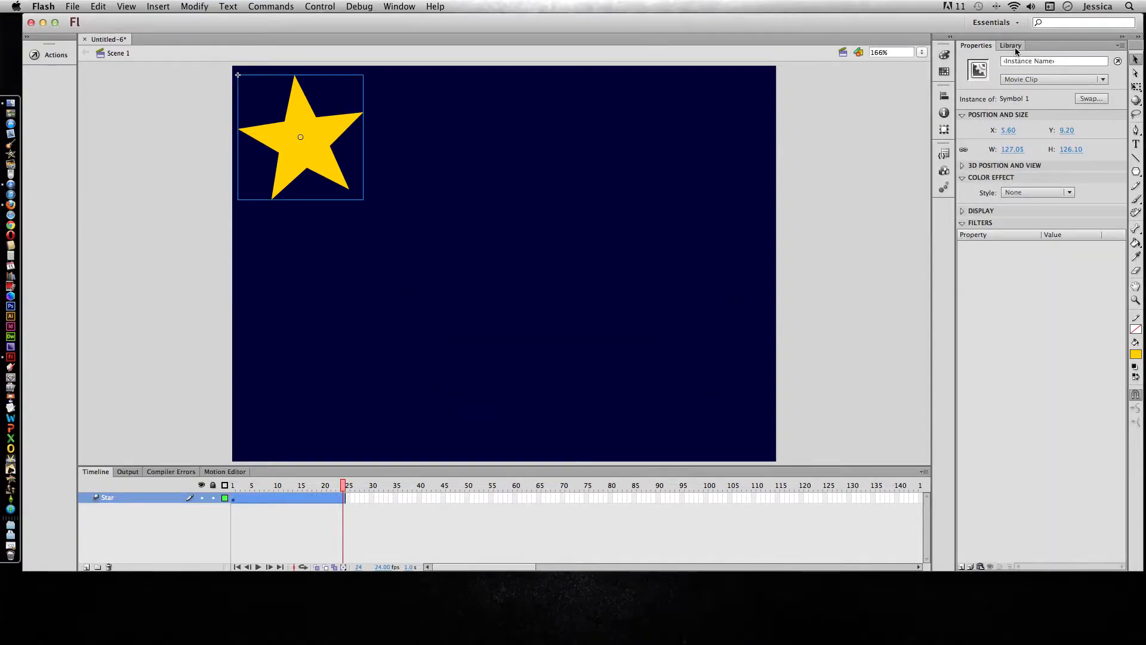
Rename the library's Symbol 1 to mcStar
click(1011, 45)
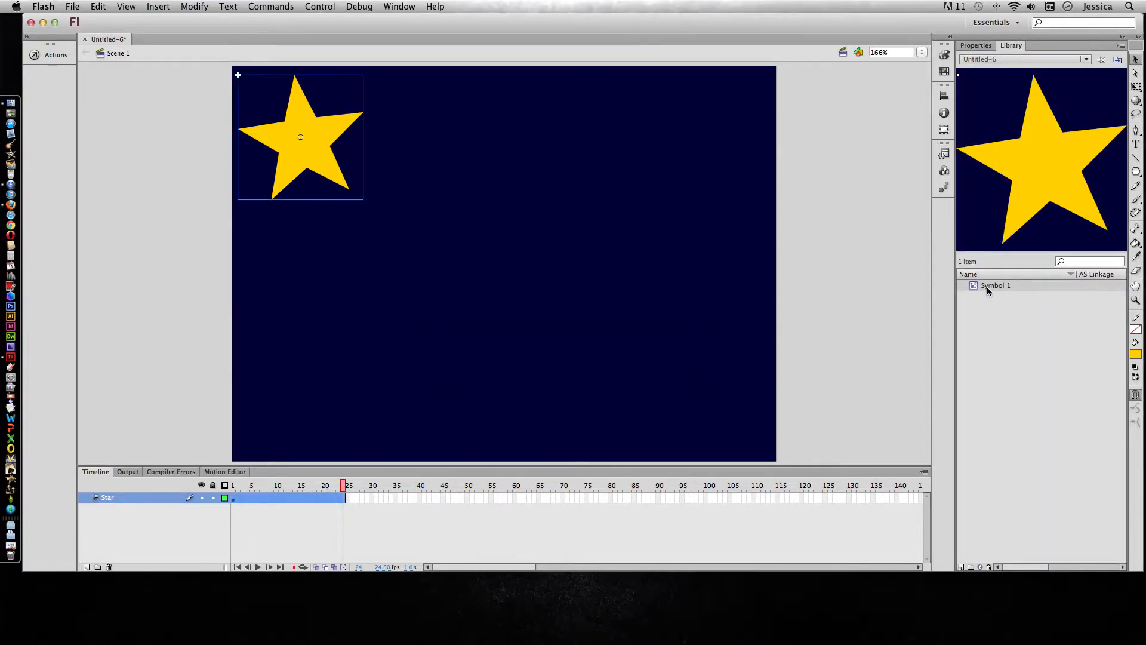
right_click(995, 285)
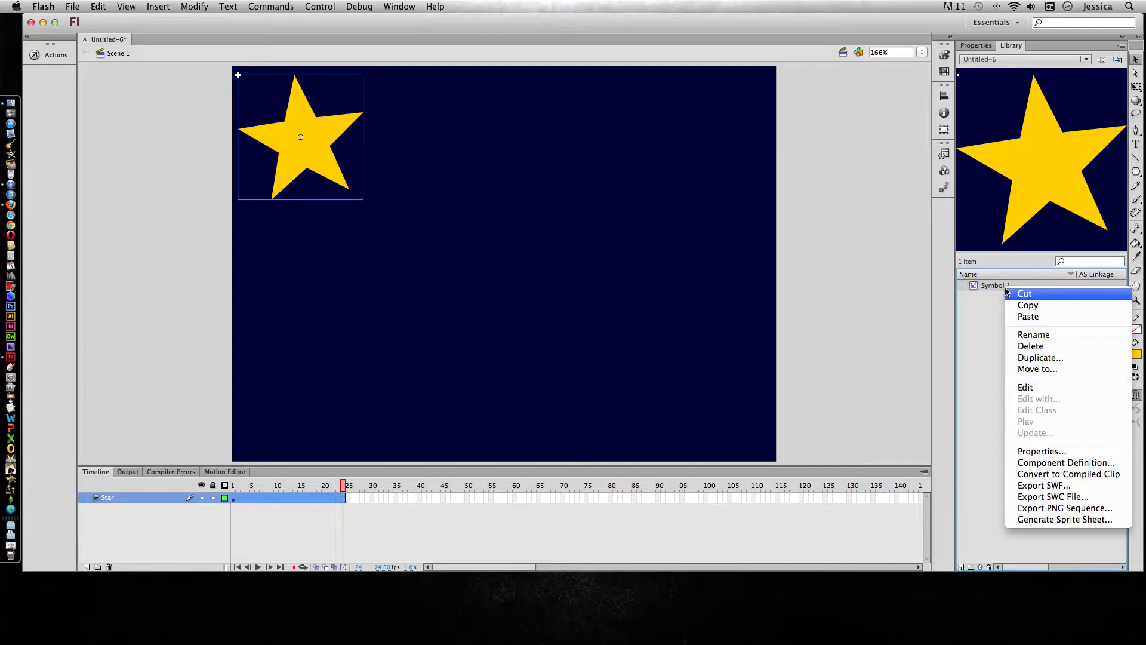
click(1033, 334)
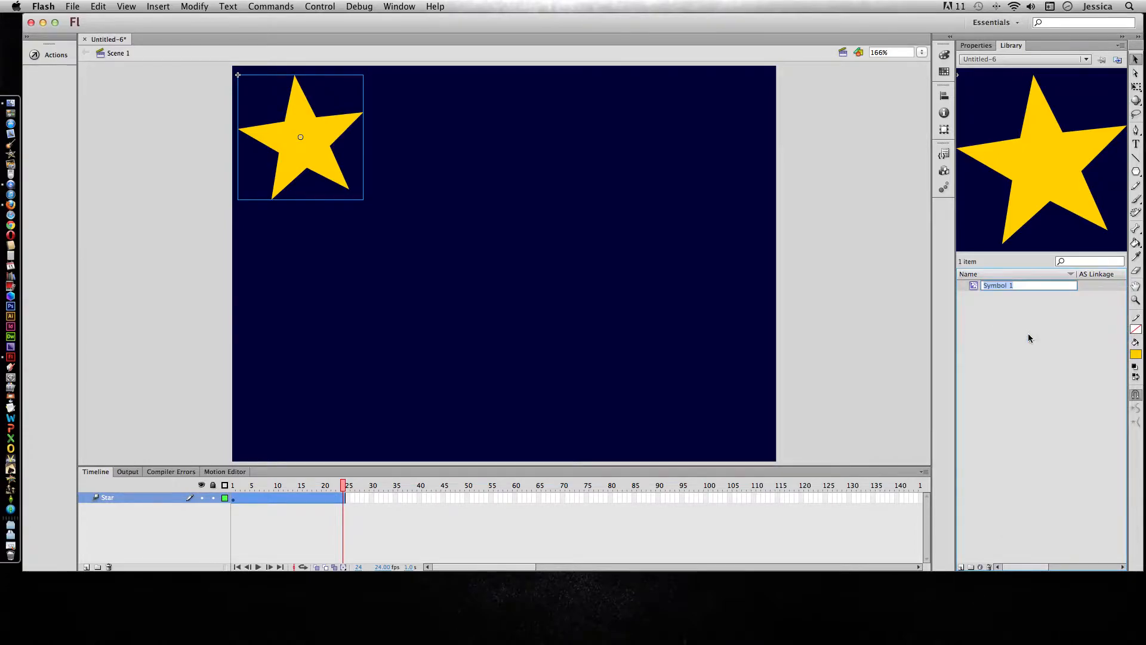
text(mcStar)
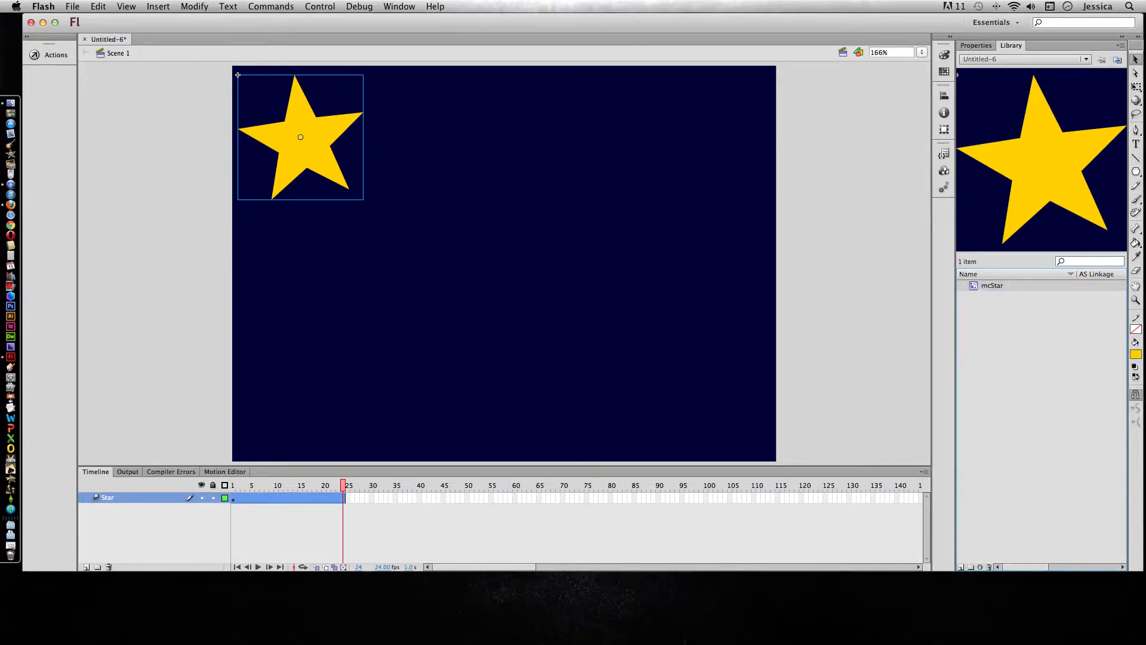
mouse_move(337, 159)
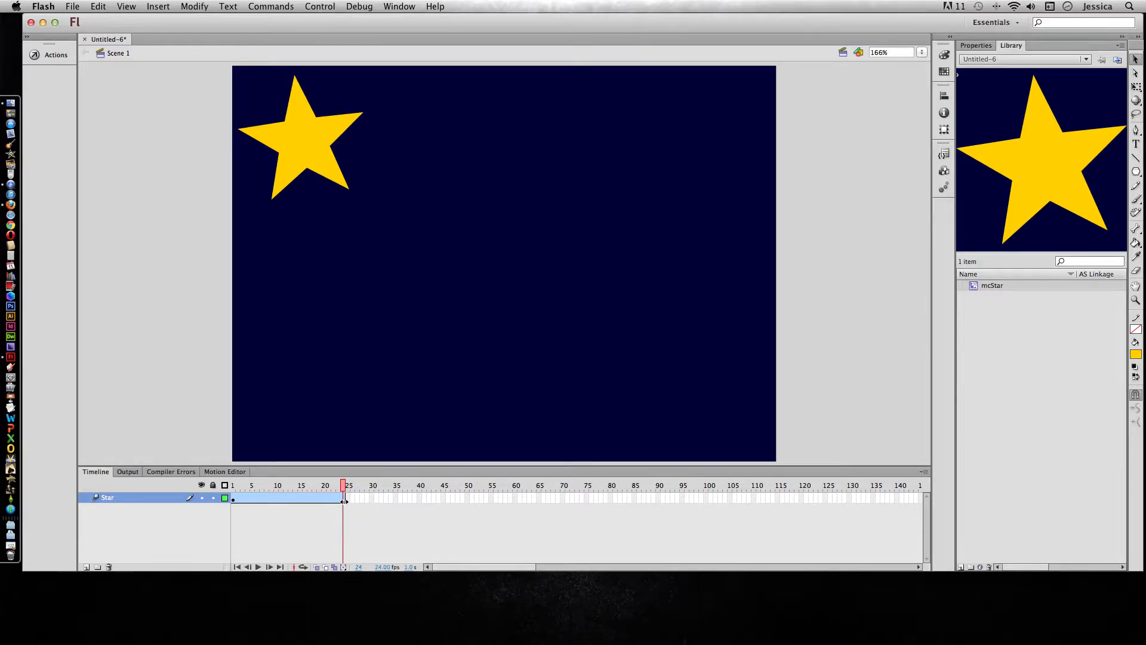
Enlarge the timeline frames and scrub the playhead to frame 24 of the star's tween
click(923, 471)
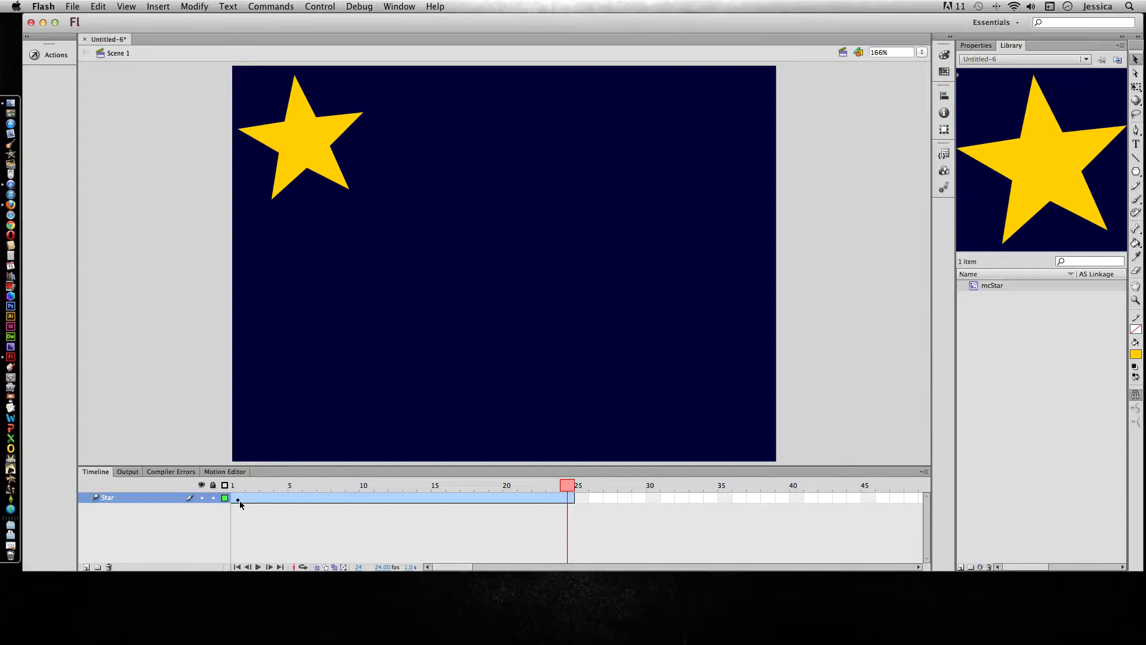
click(239, 484)
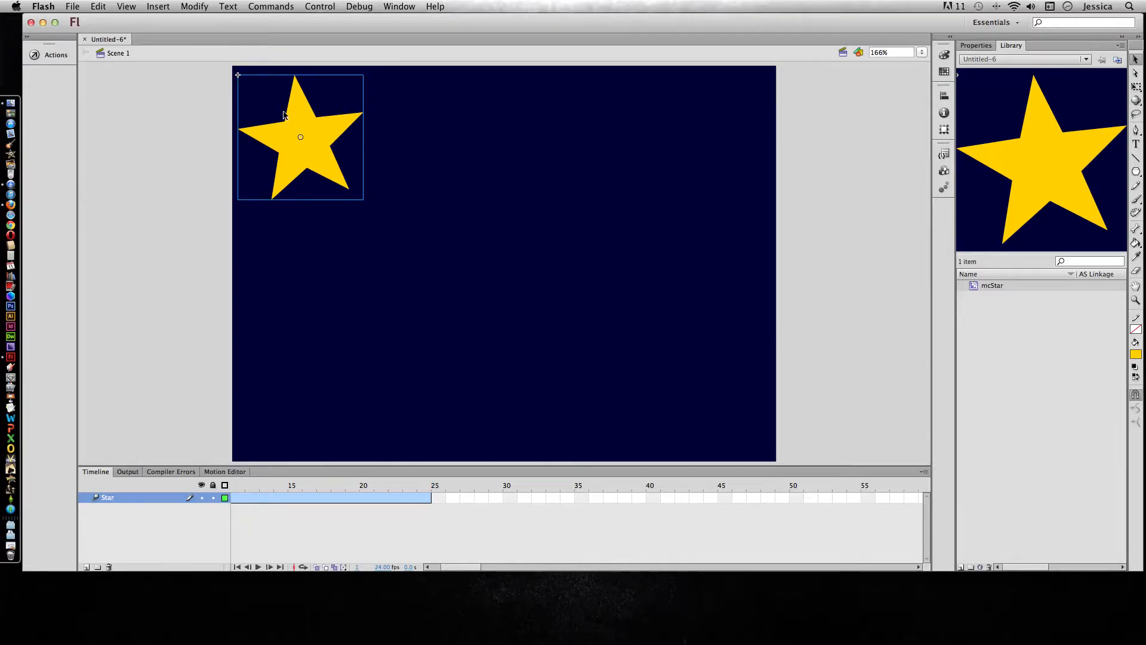
mouse_move(523, 515)
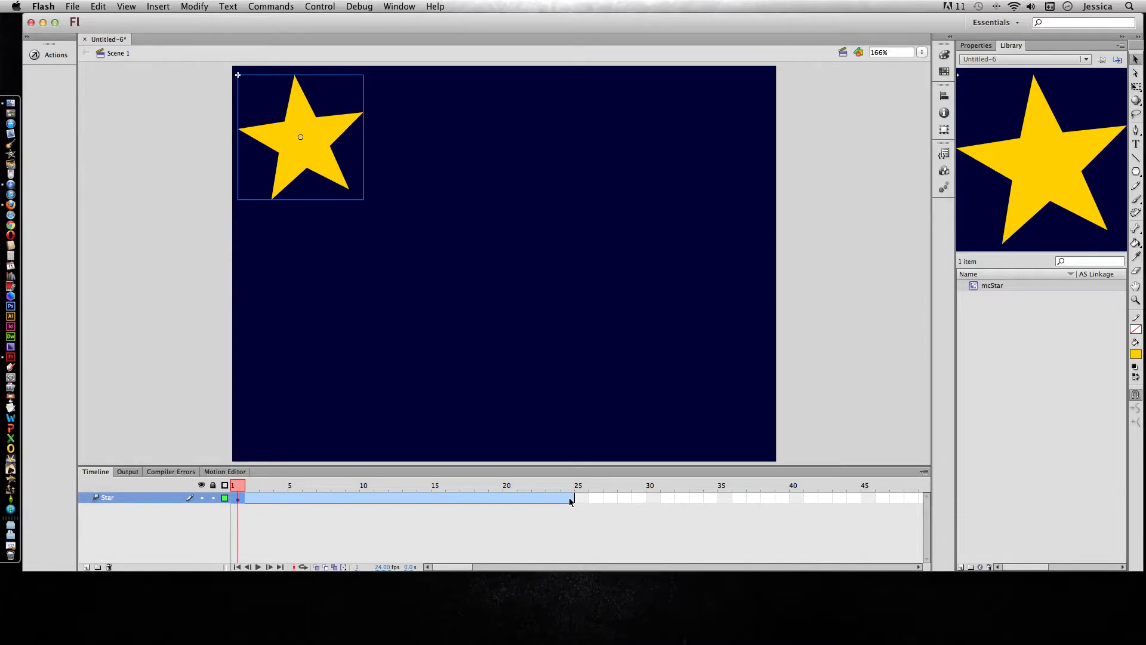
drag(239, 486, 525, 486)
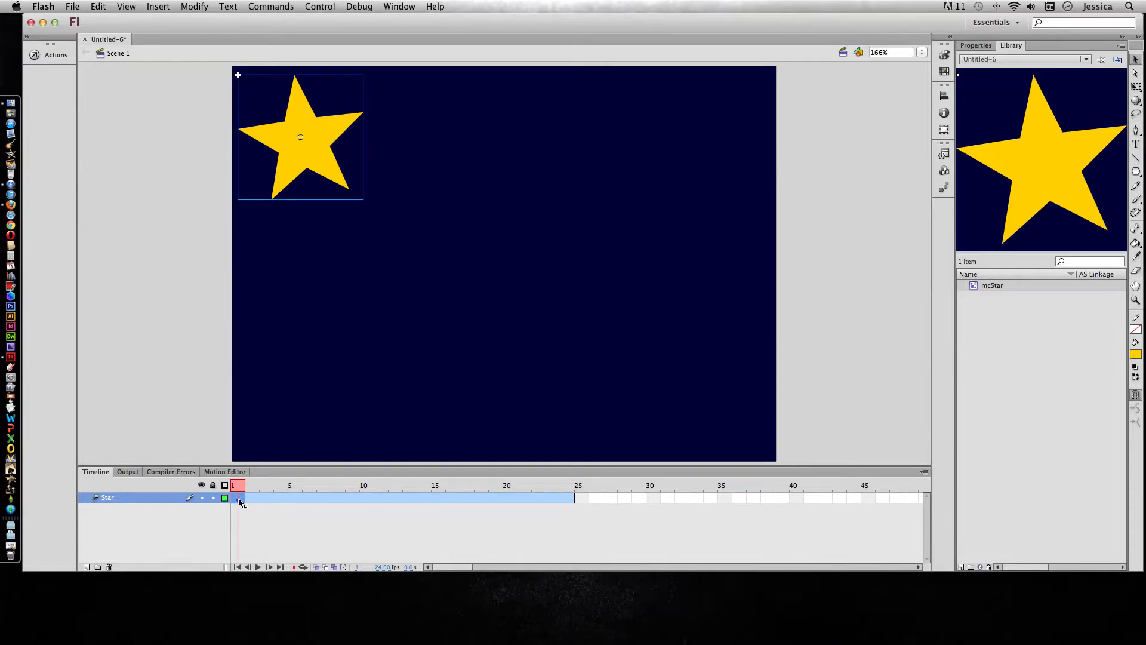
click(568, 485)
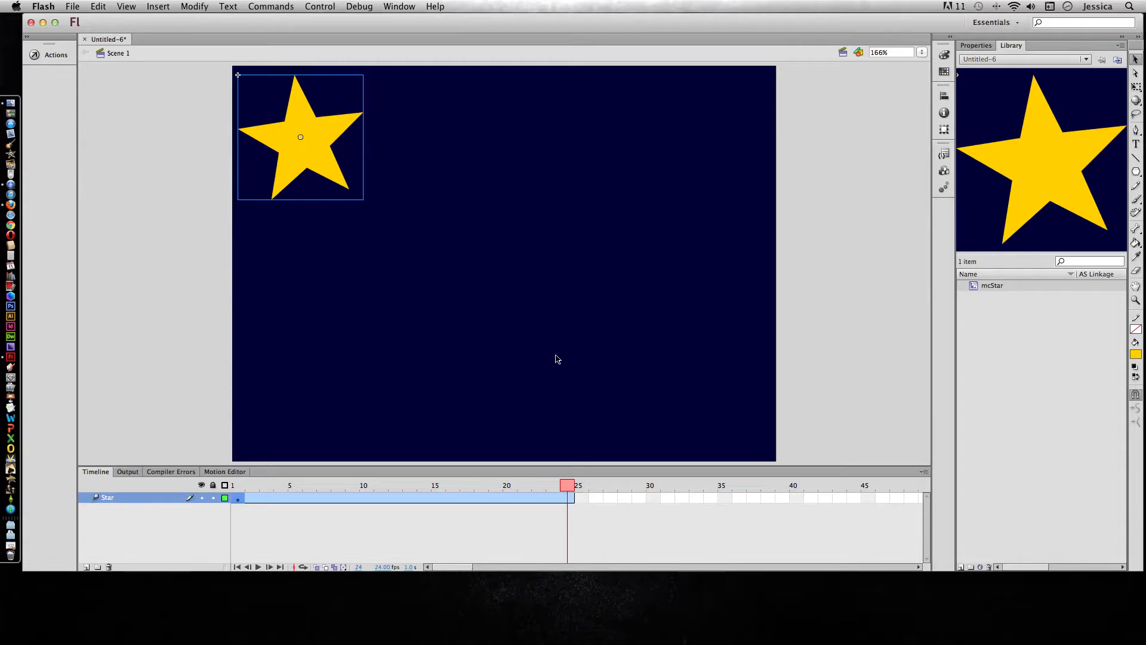
mouse_move(353, 167)
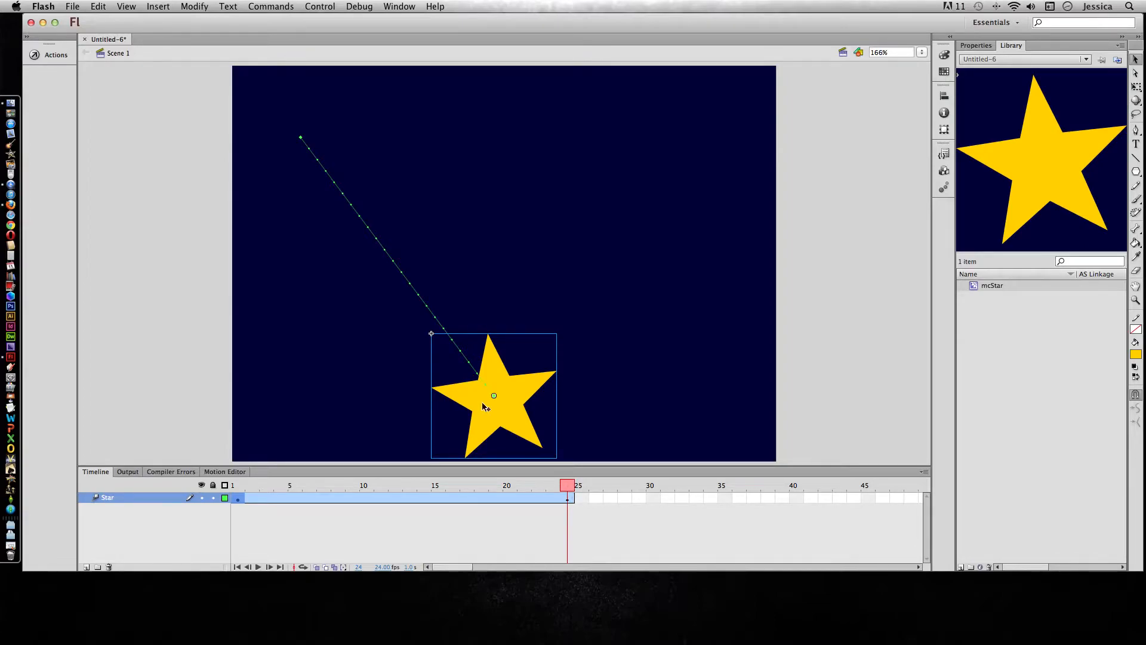
mouse_move(327, 493)
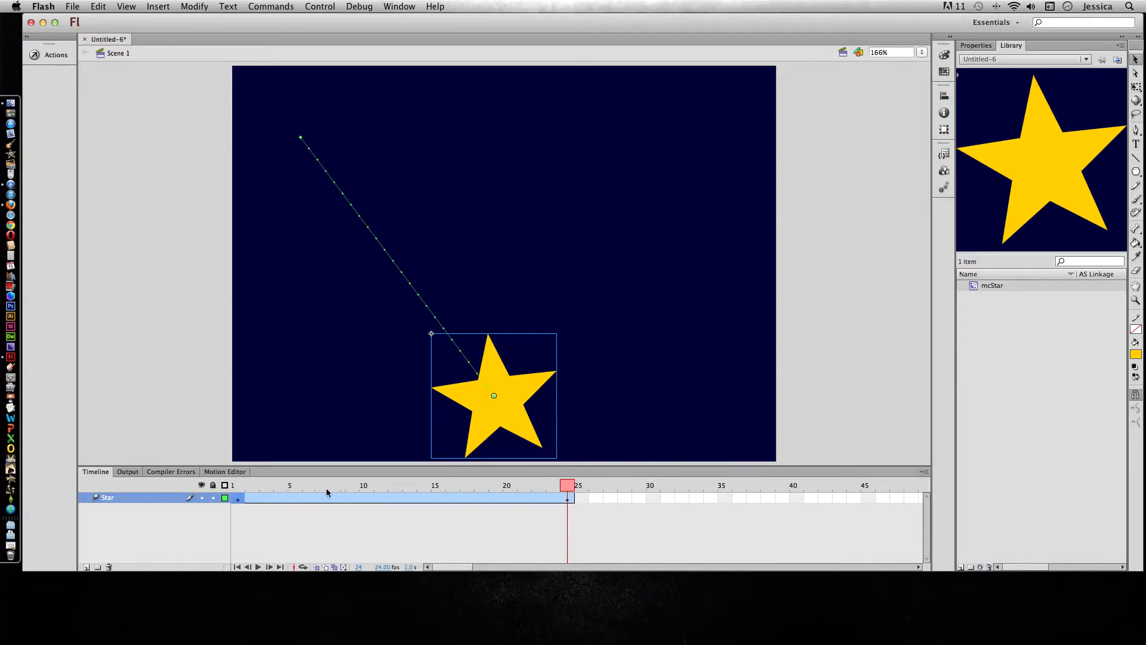
Move the star at frame 24 to the bottom centre, creating a diagonal motion path
click(237, 486)
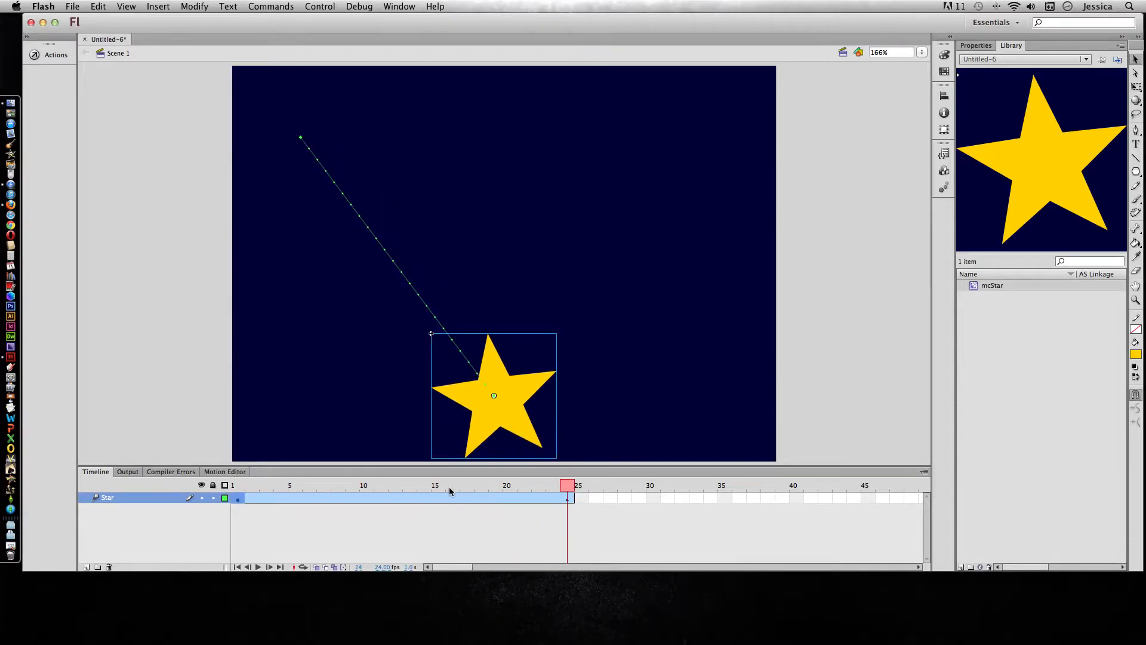
mouse_move(392, 271)
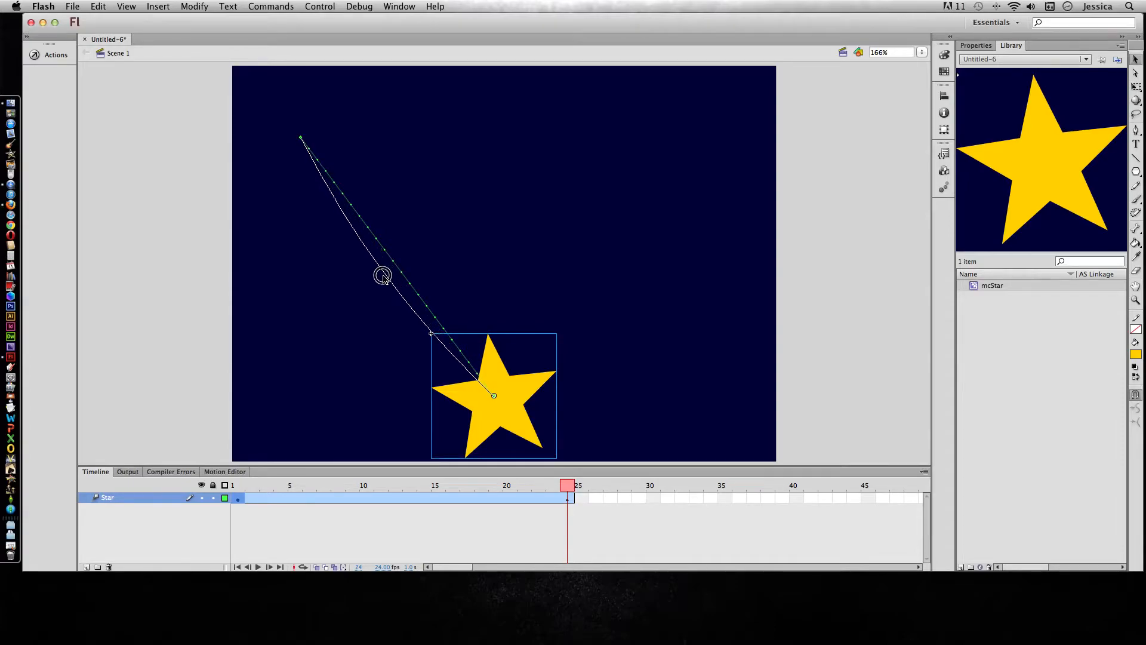
Drag the middle of the motion path so it bends into a gentle curve
drag(384, 276, 213, 191)
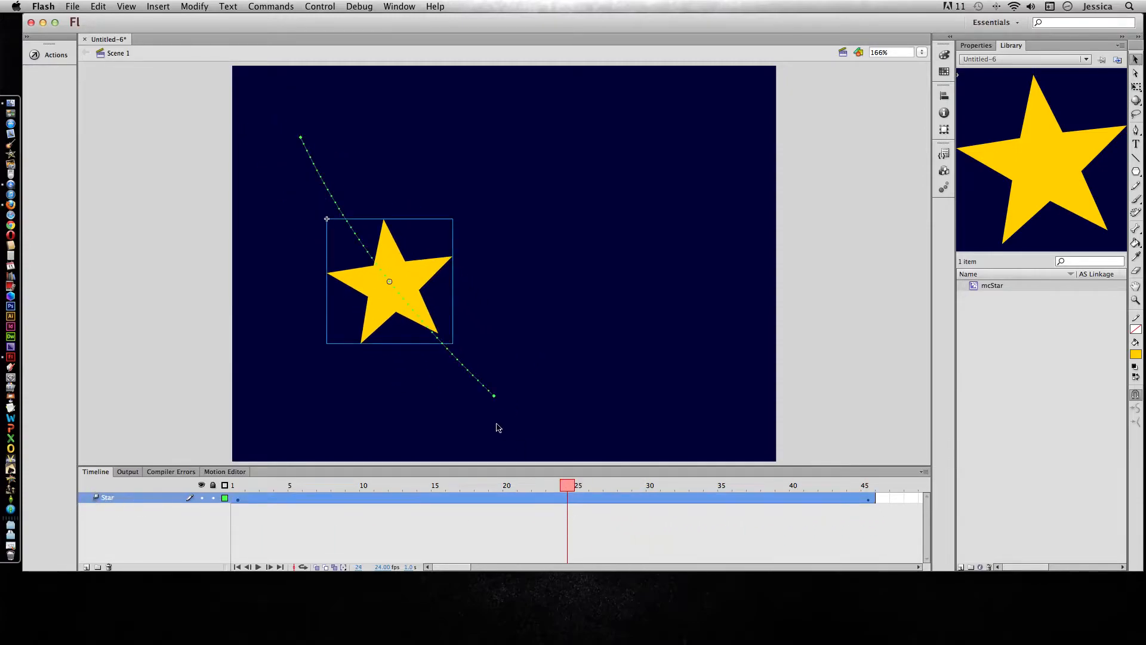
mouse_move(497, 407)
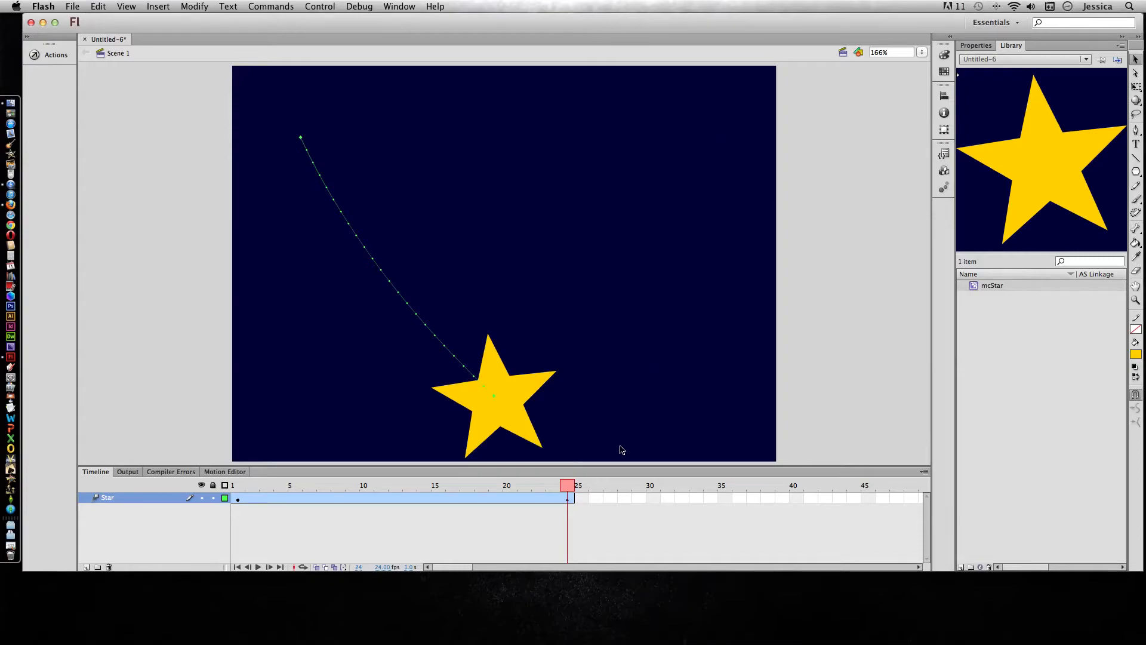
Insert a frame at frame 45 on the Star layer to extend the tween there
click(868, 498)
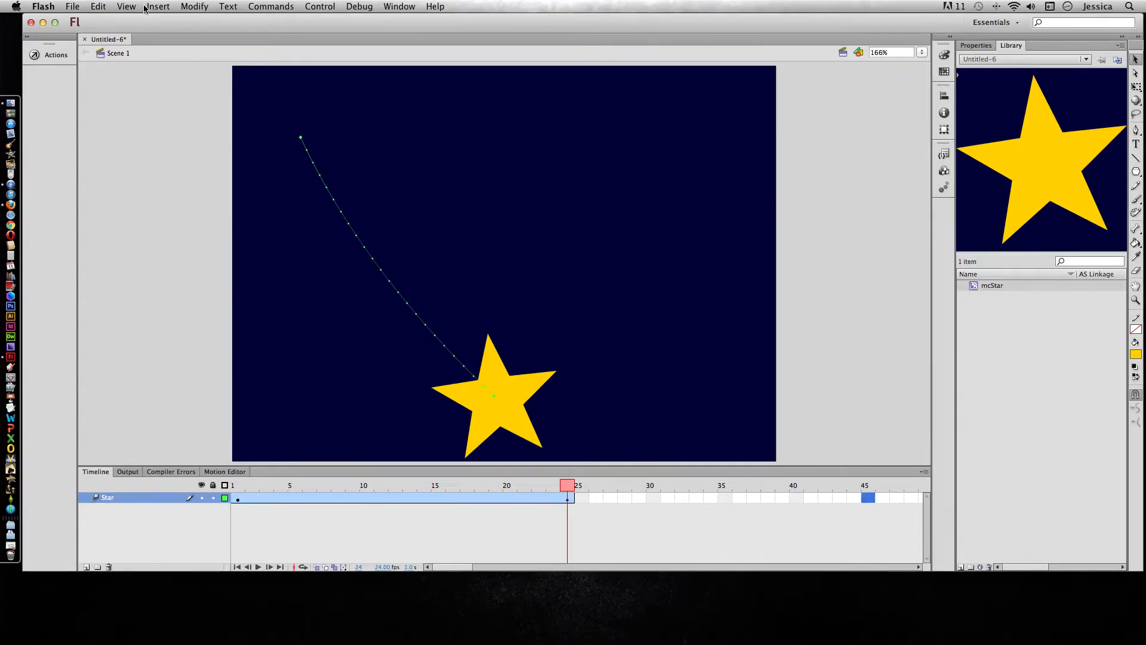
click(157, 7)
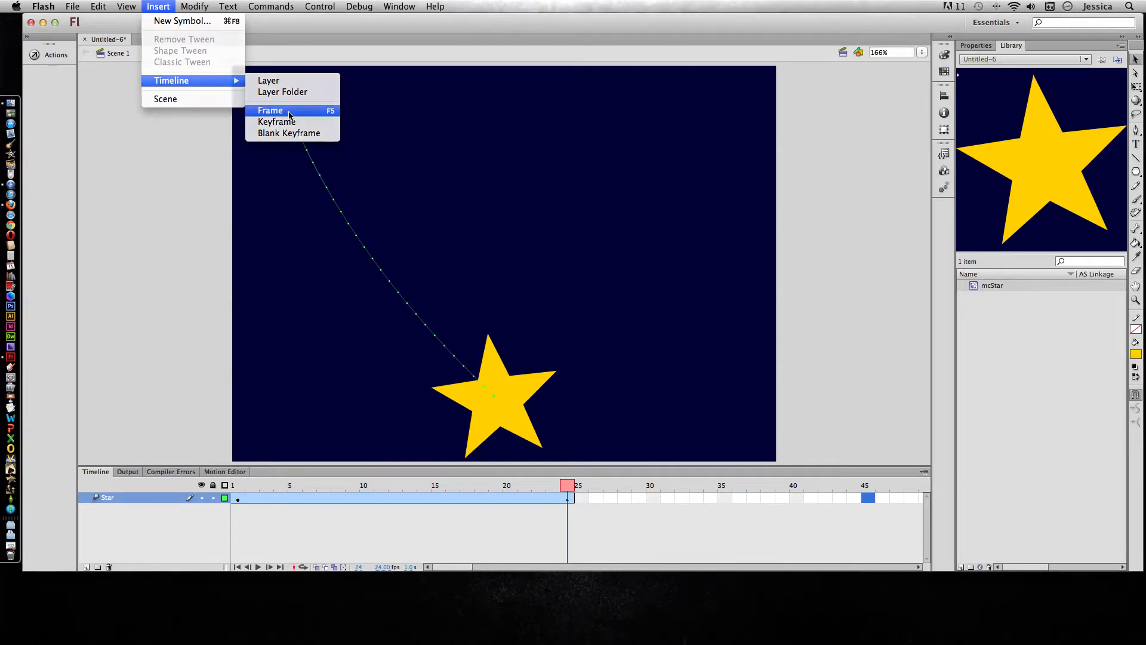
click(269, 110)
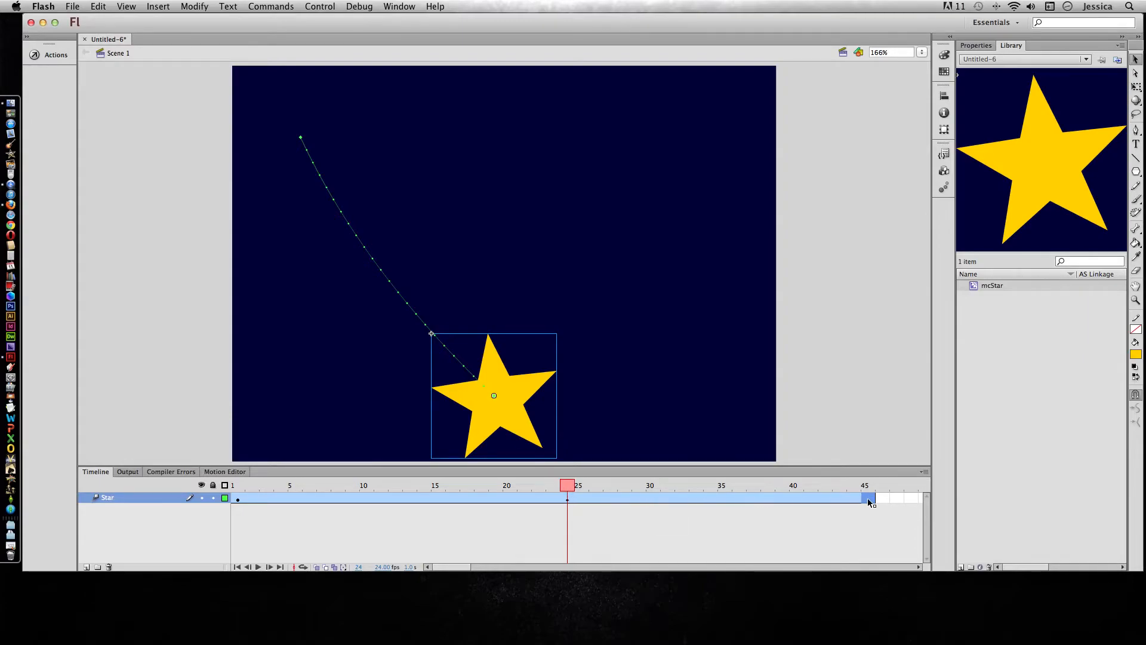
Move the star to the upper right at frame 45 and scrub to preview the bounce
click(868, 484)
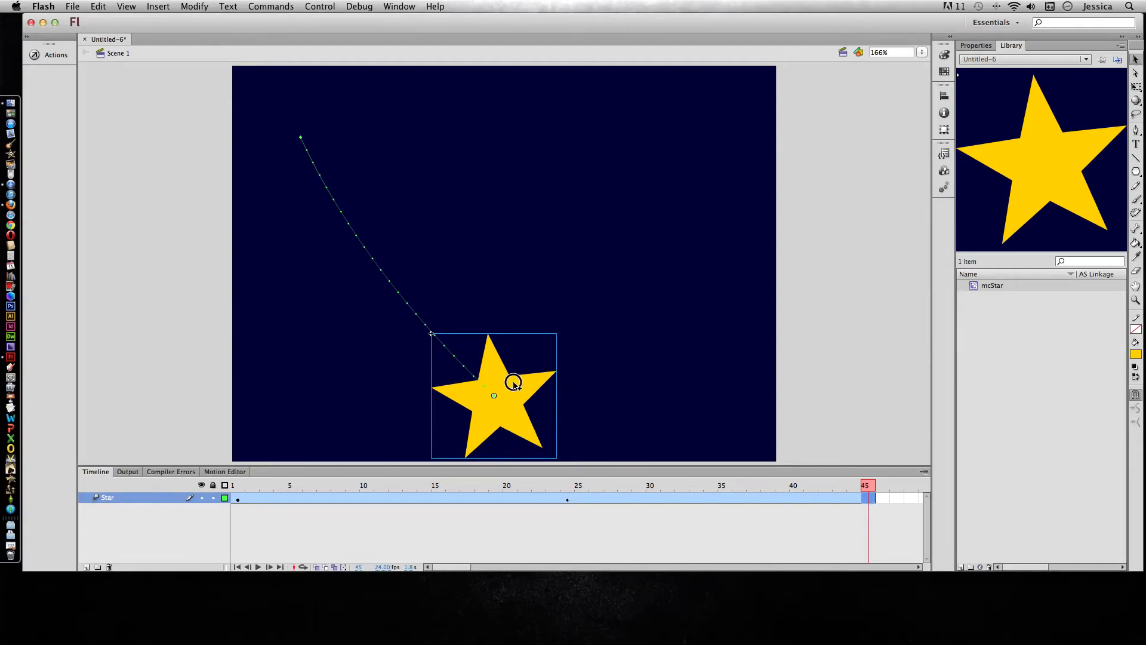
drag(492, 395, 685, 159)
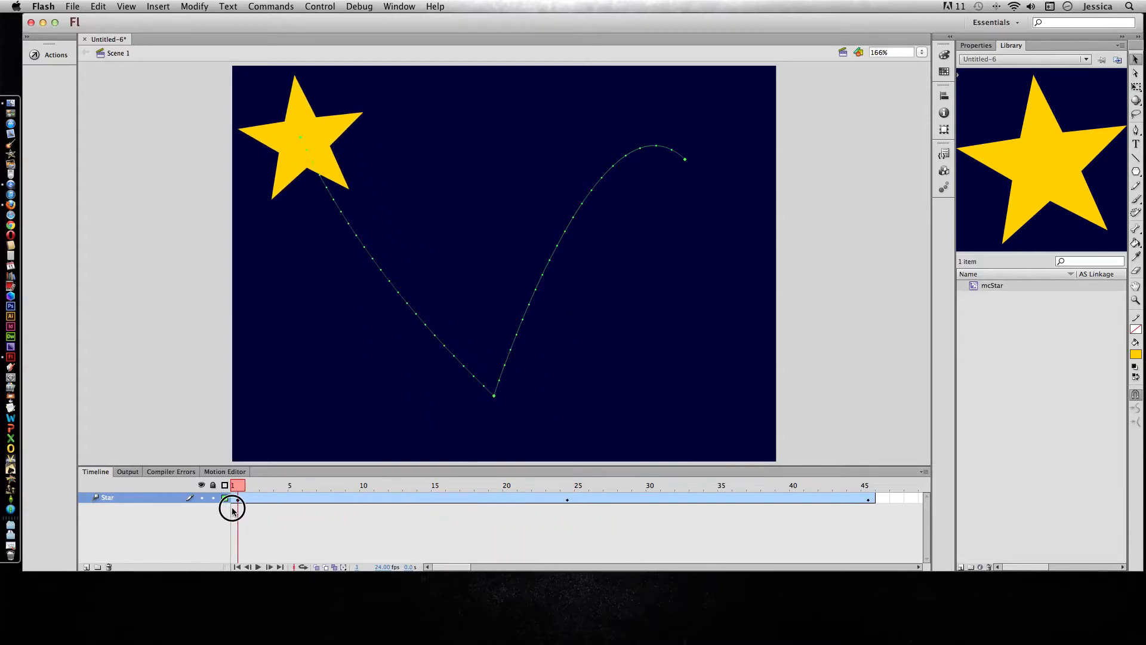
drag(232, 499, 624, 499)
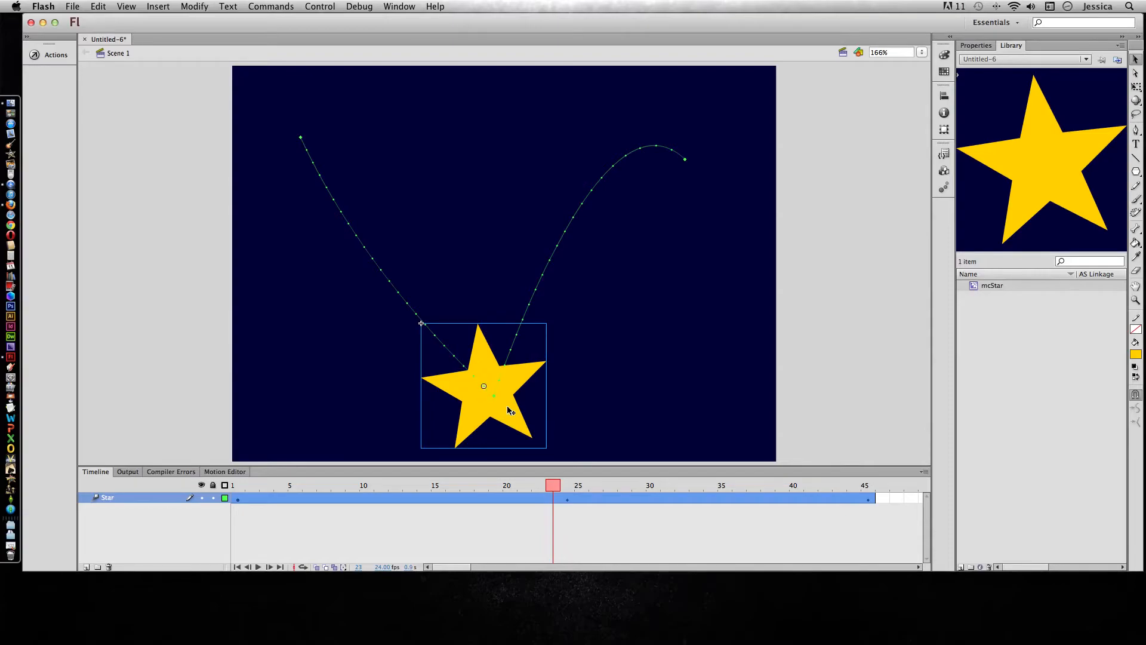
mouse_move(691, 176)
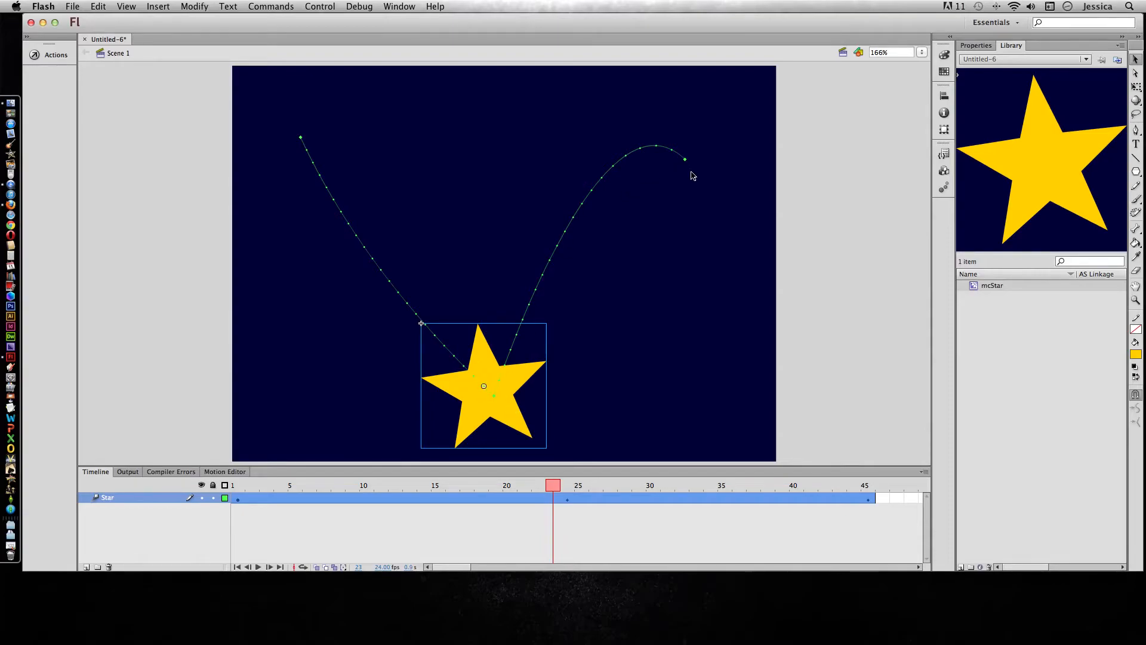
click(236, 486)
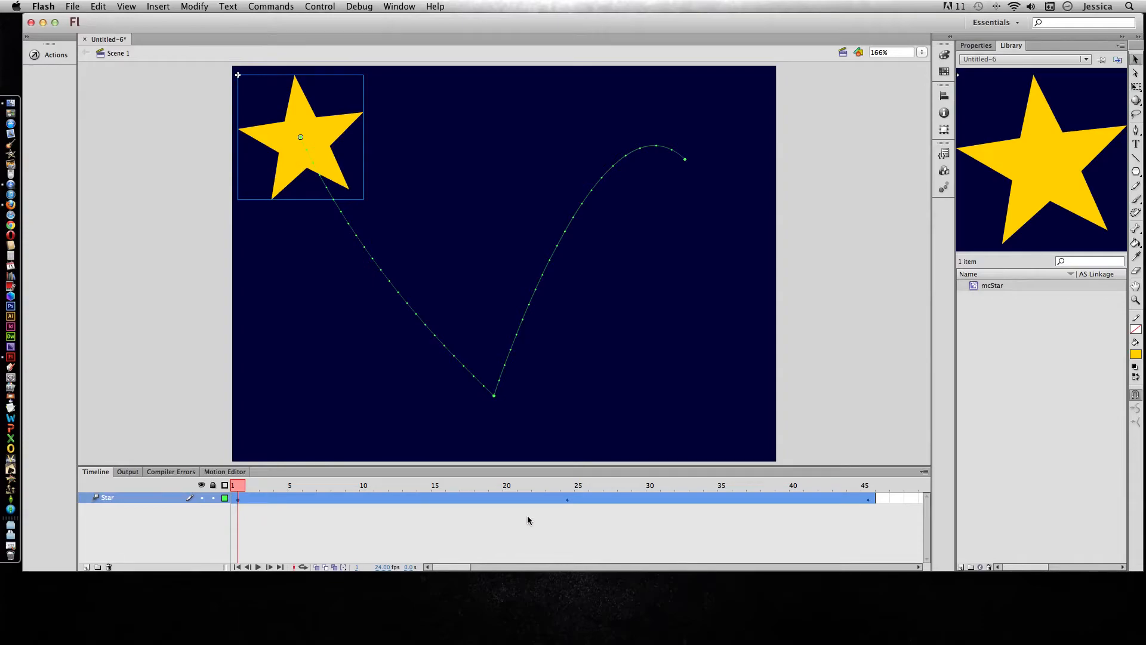
mouse_move(788, 506)
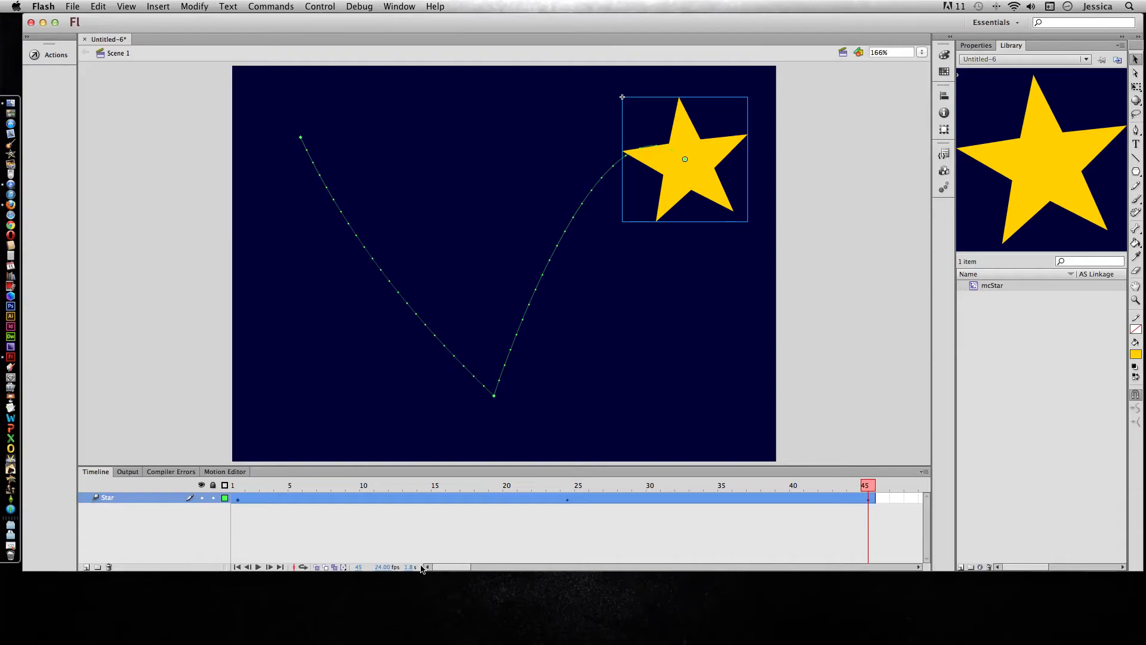
mouse_move(413, 566)
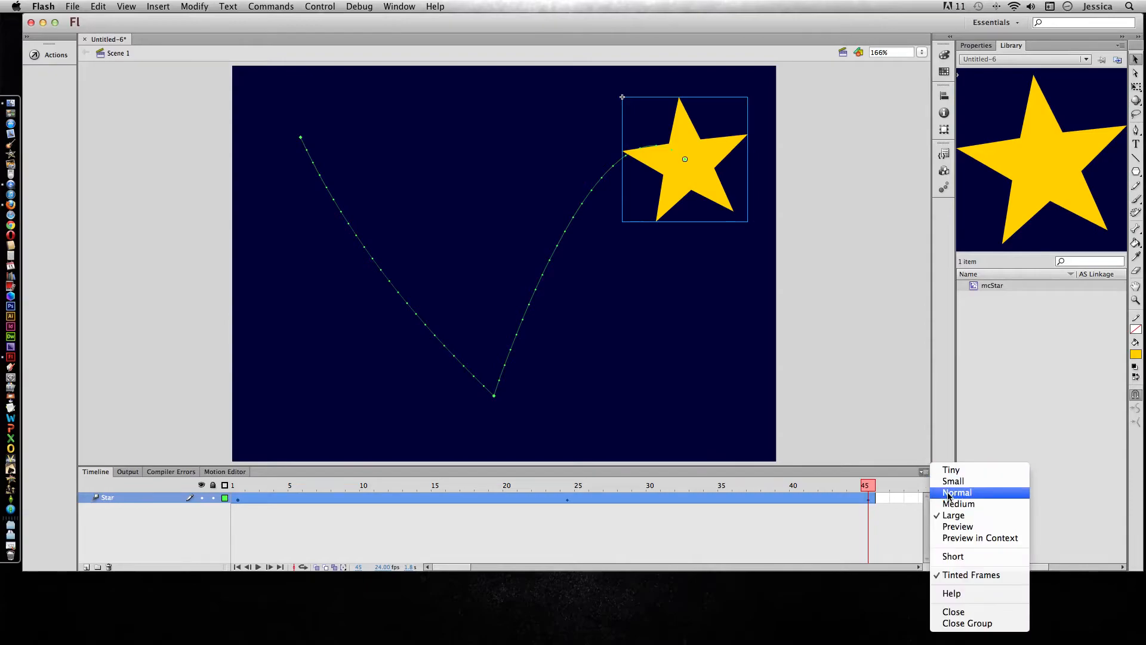
Switch the timeline to narrower frames so the 45-frame tween spans less width
click(953, 481)
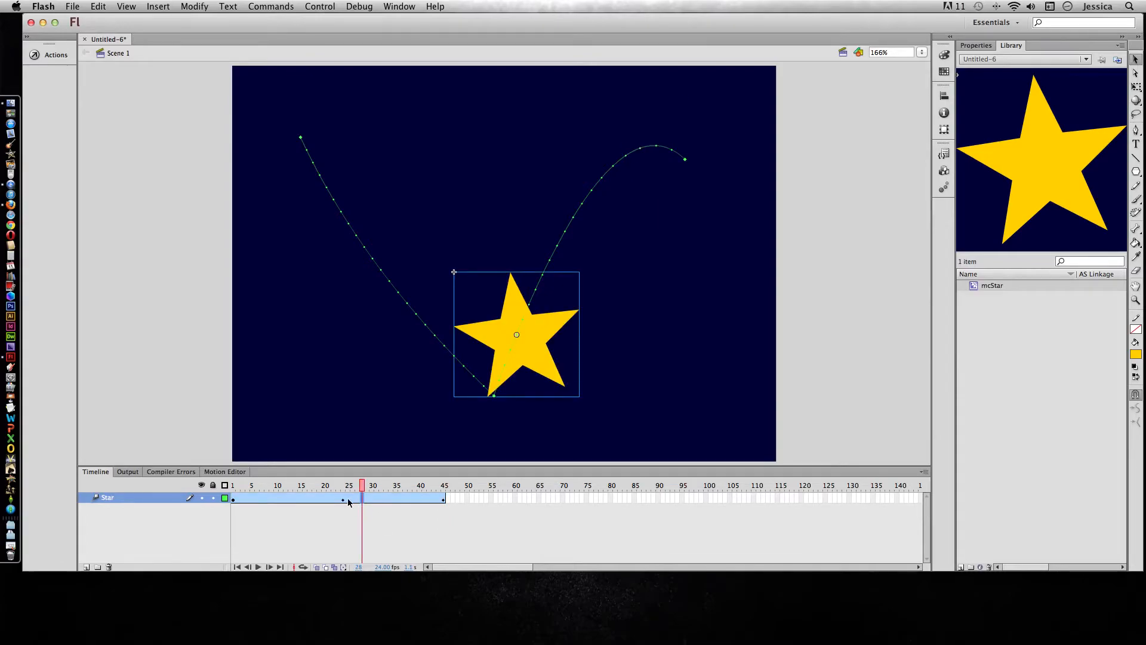
Drag the tween span end left until the bounce finishes at frame 24
click(389, 519)
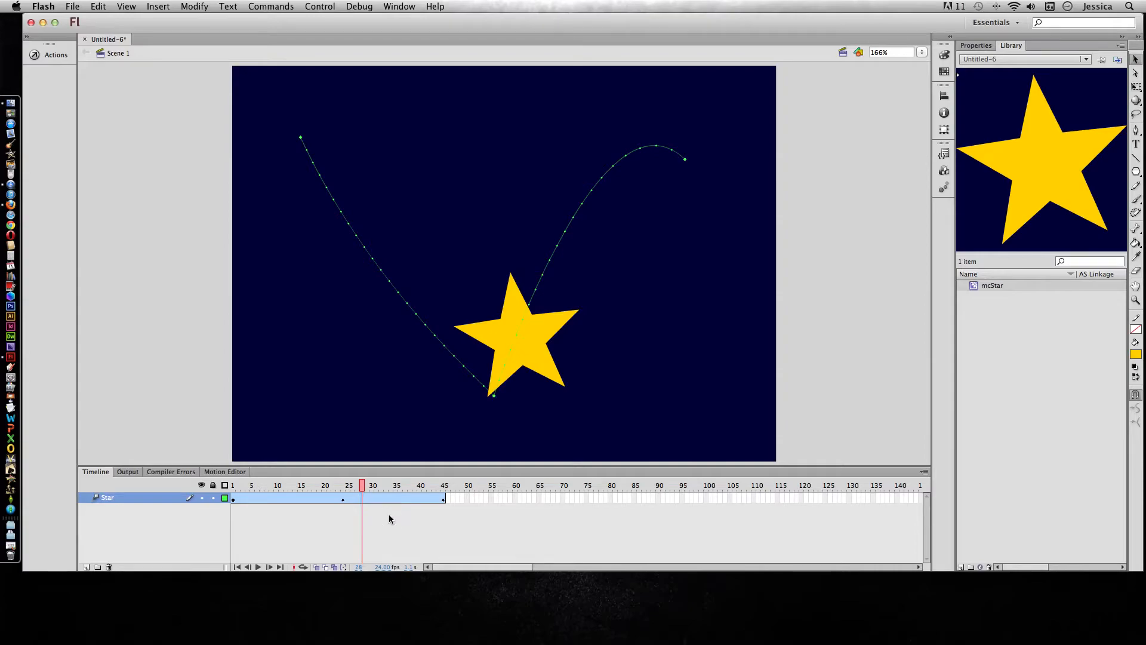
click(372, 485)
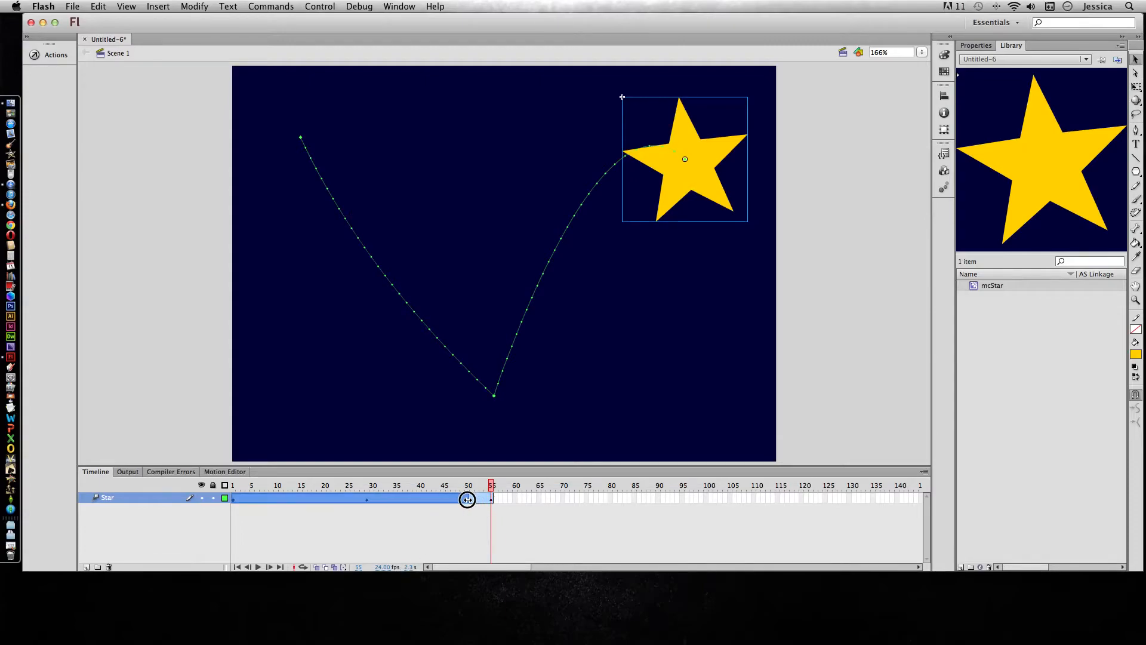
drag(490, 484, 468, 484)
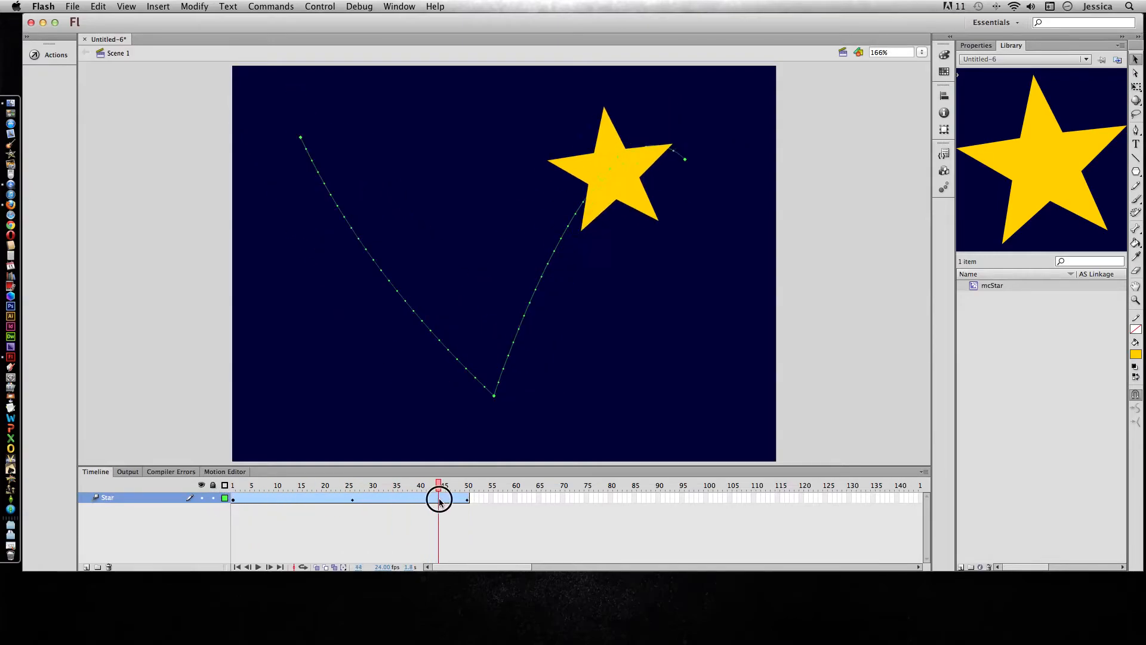
drag(438, 499, 468, 499)
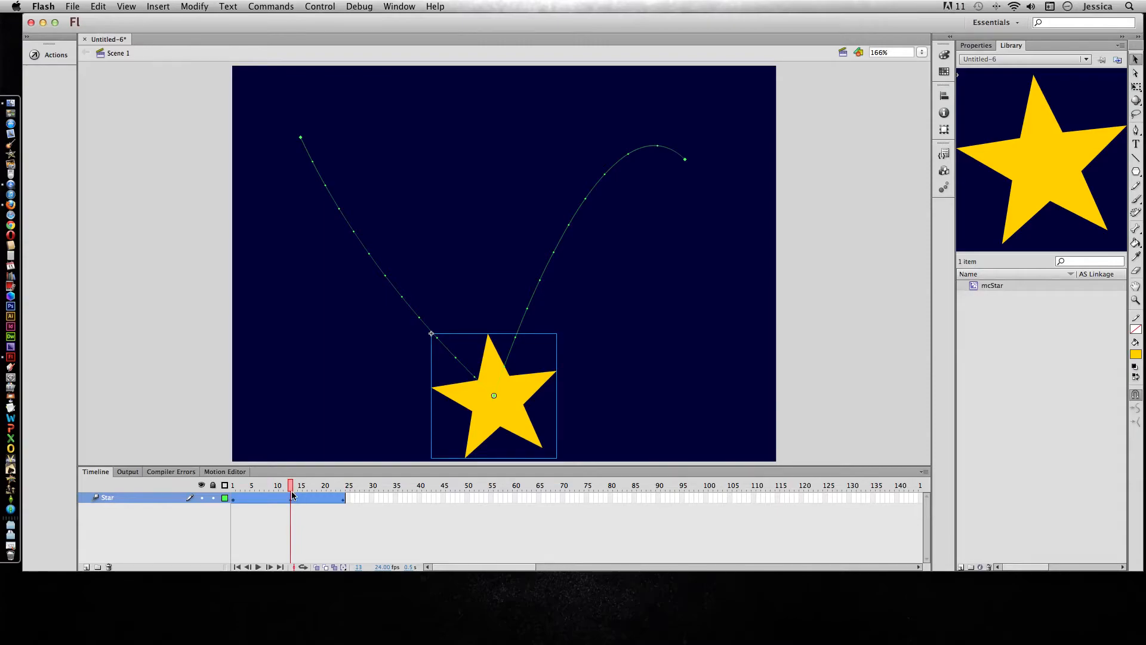
click(290, 484)
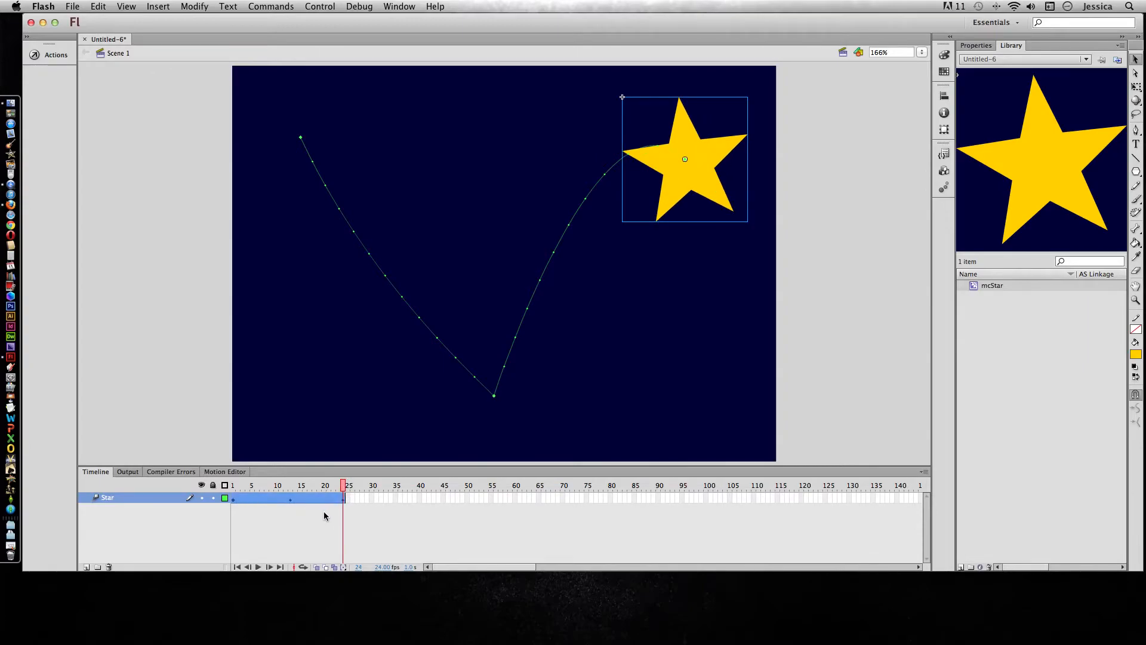
Stretch the tween out to frame 50 and scrub from the start to preview the retimed bounce
drag(344, 499, 424, 499)
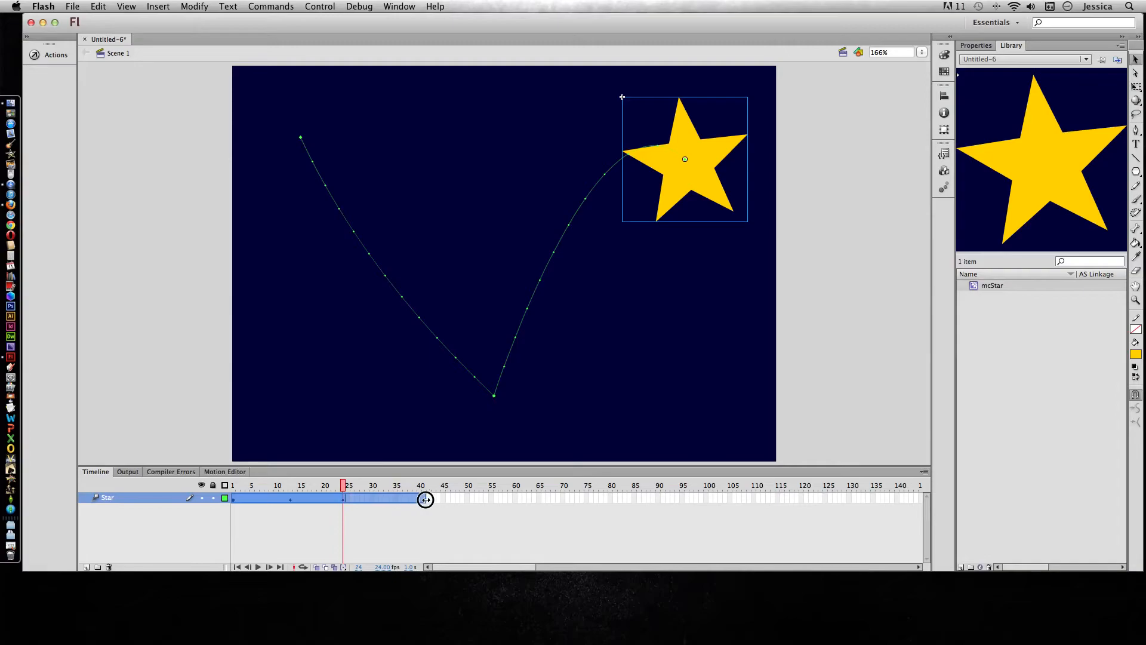
drag(424, 499, 468, 499)
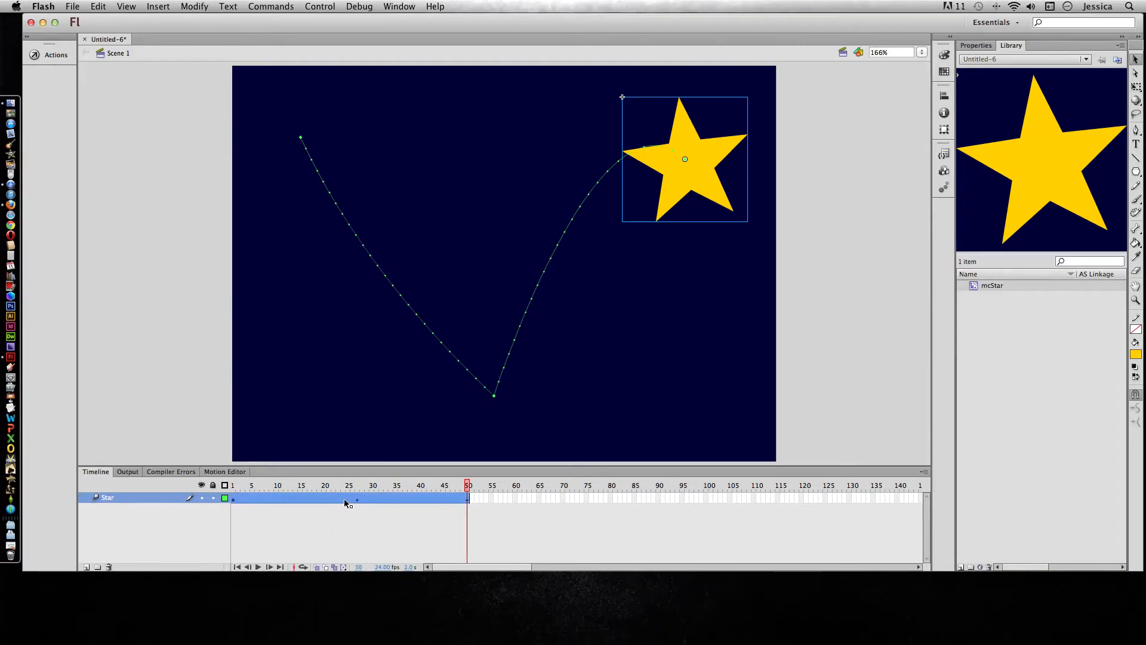
mouse_move(347, 509)
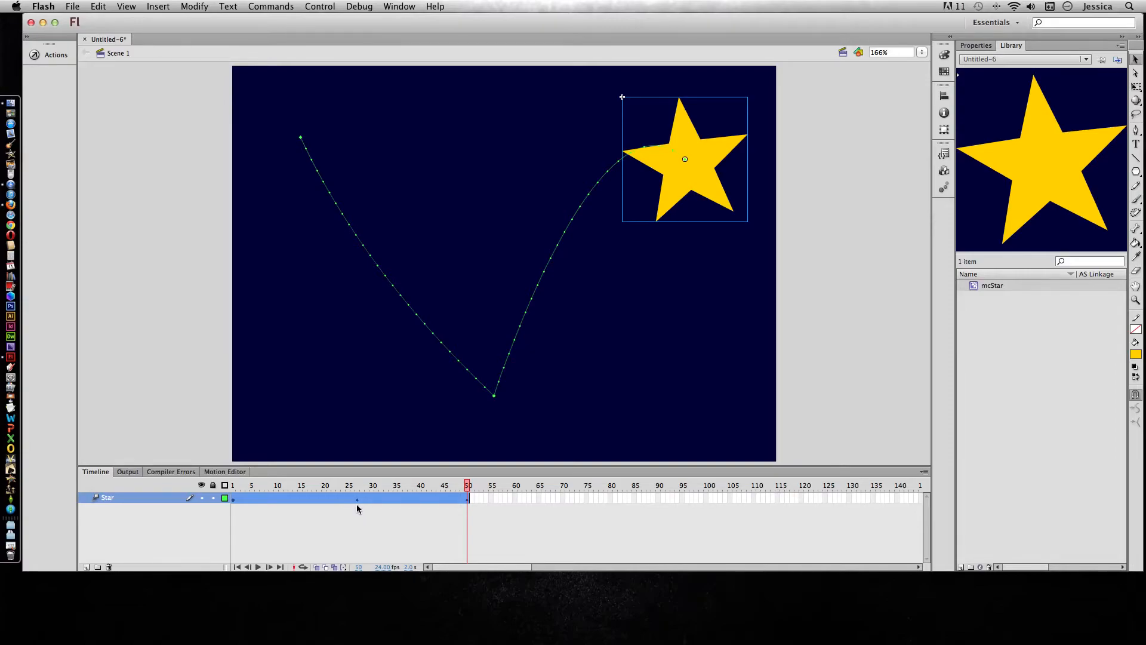
mouse_move(345, 524)
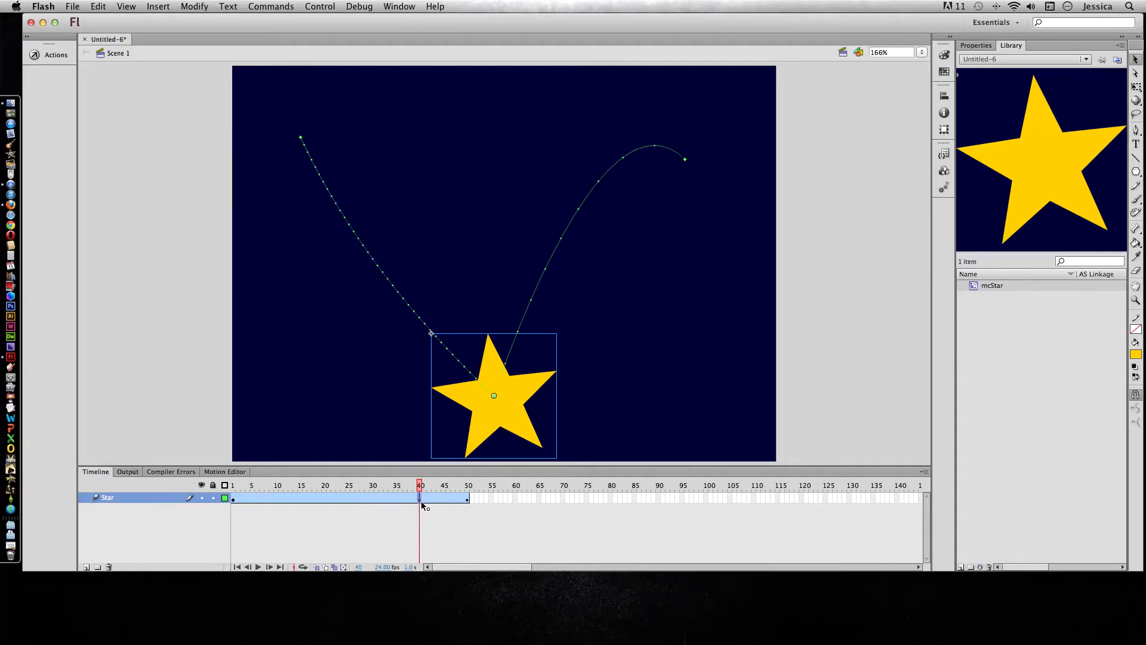
click(231, 498)
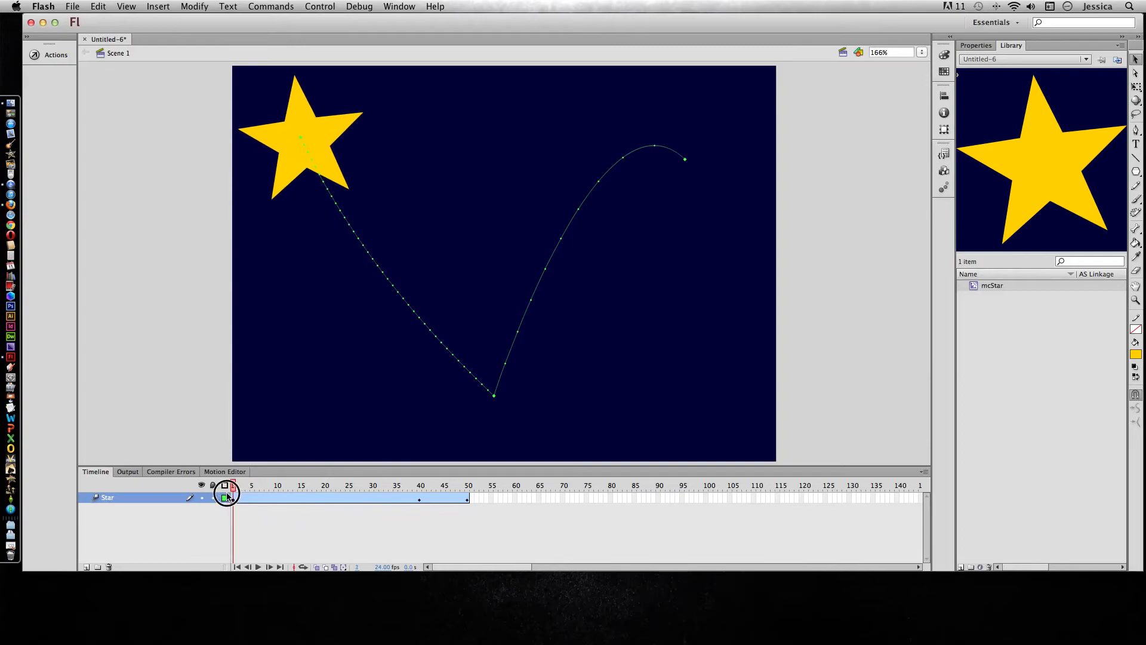
click(353, 486)
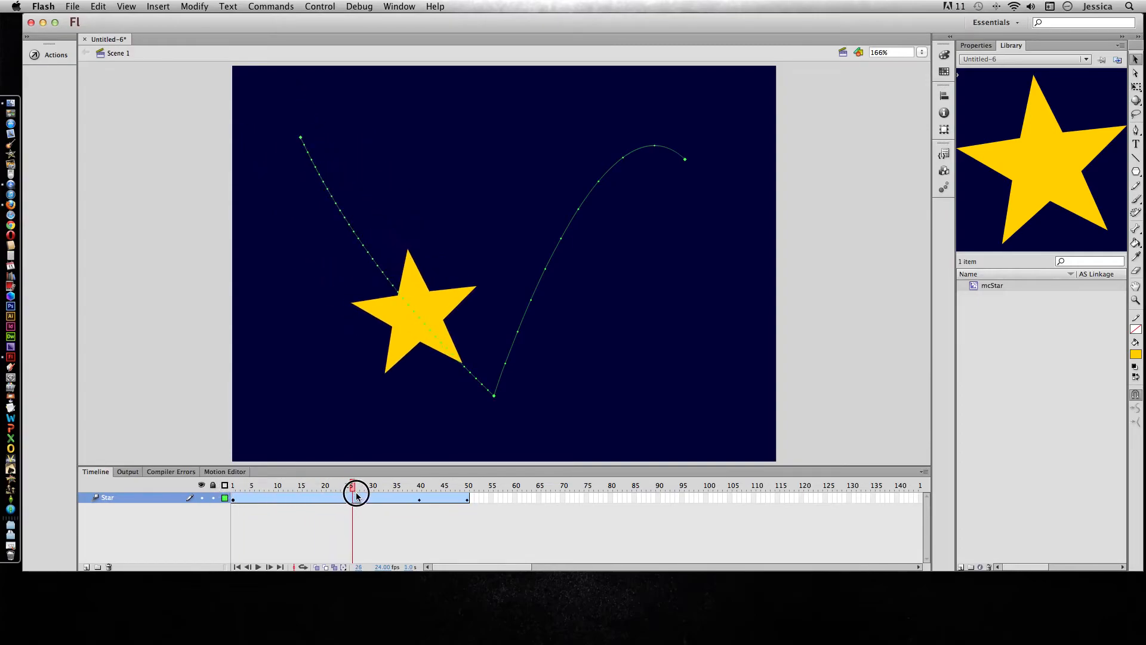
drag(353, 492, 419, 492)
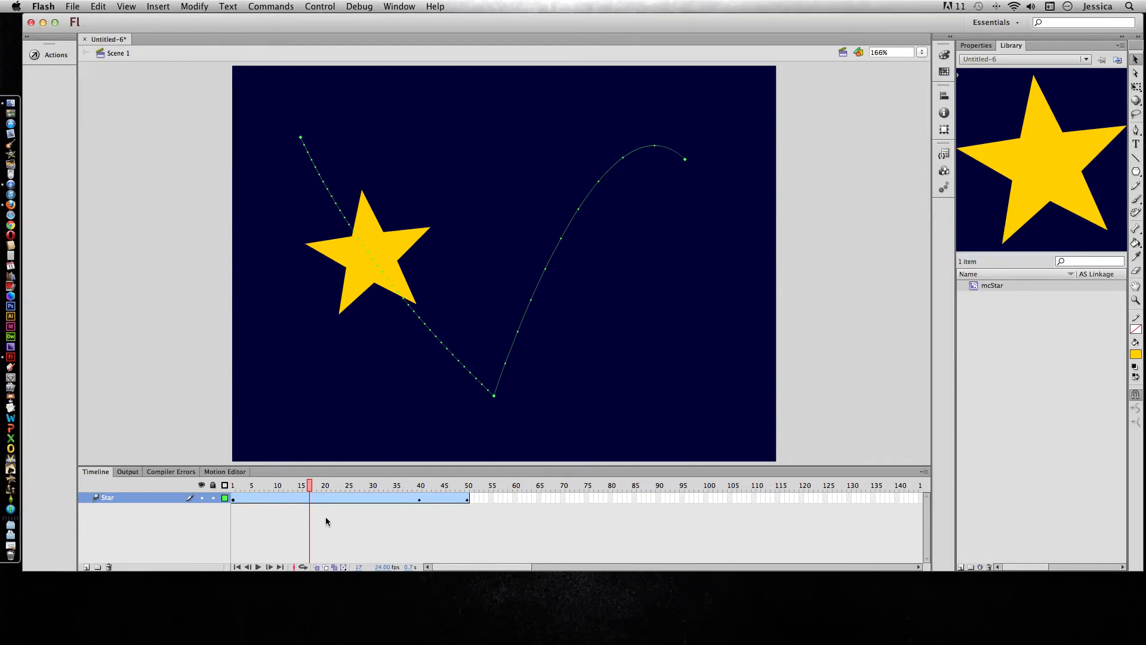
mouse_move(375, 505)
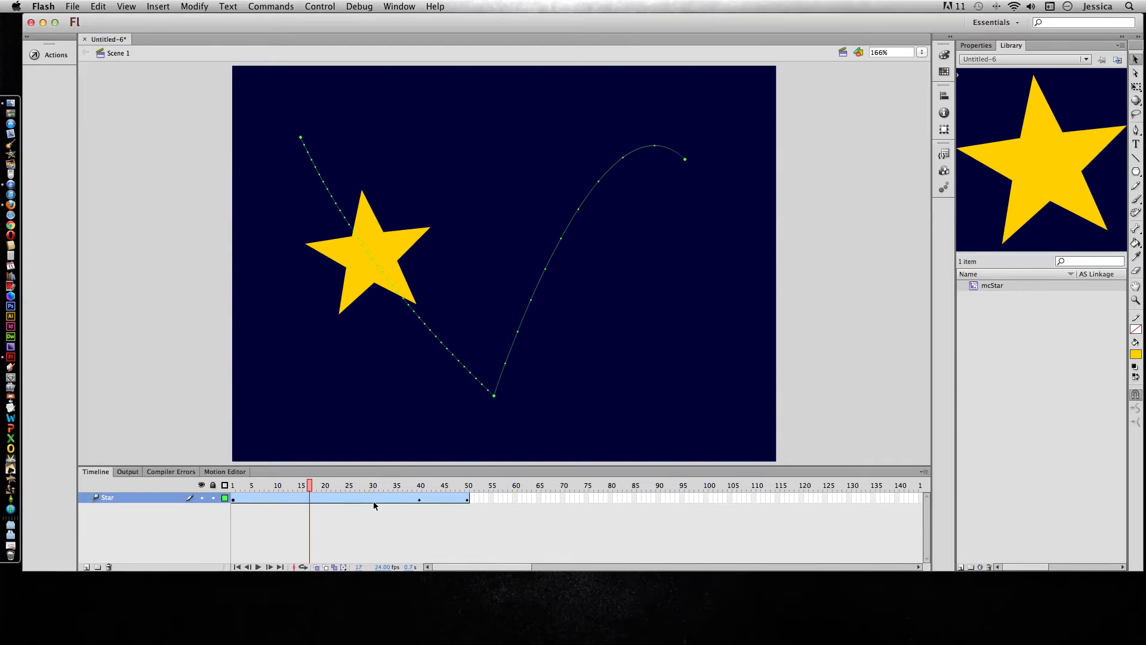
Shift the star's tween span to start near frame 29 and end at 80, then scrub to verify
click(359, 485)
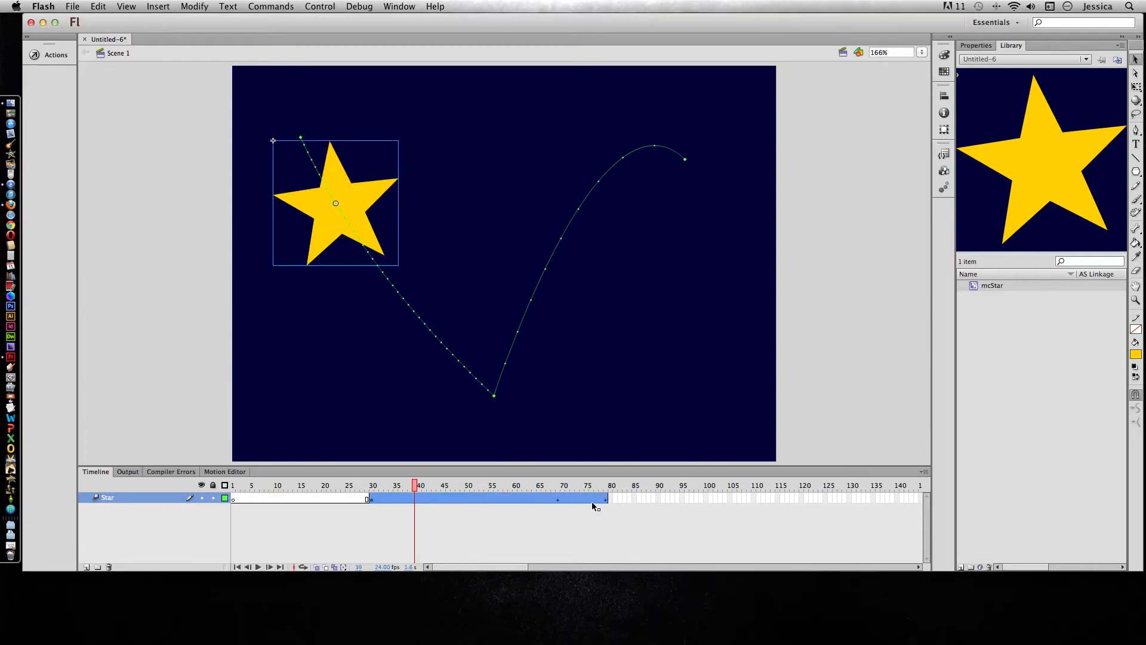
mouse_move(234, 504)
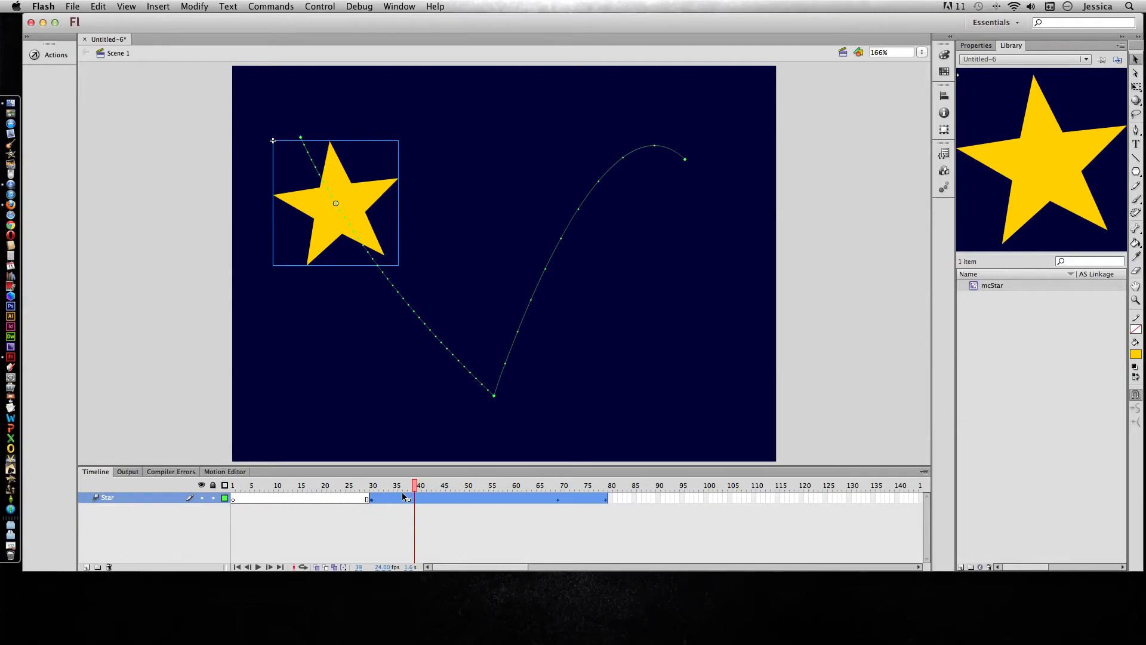
click(237, 484)
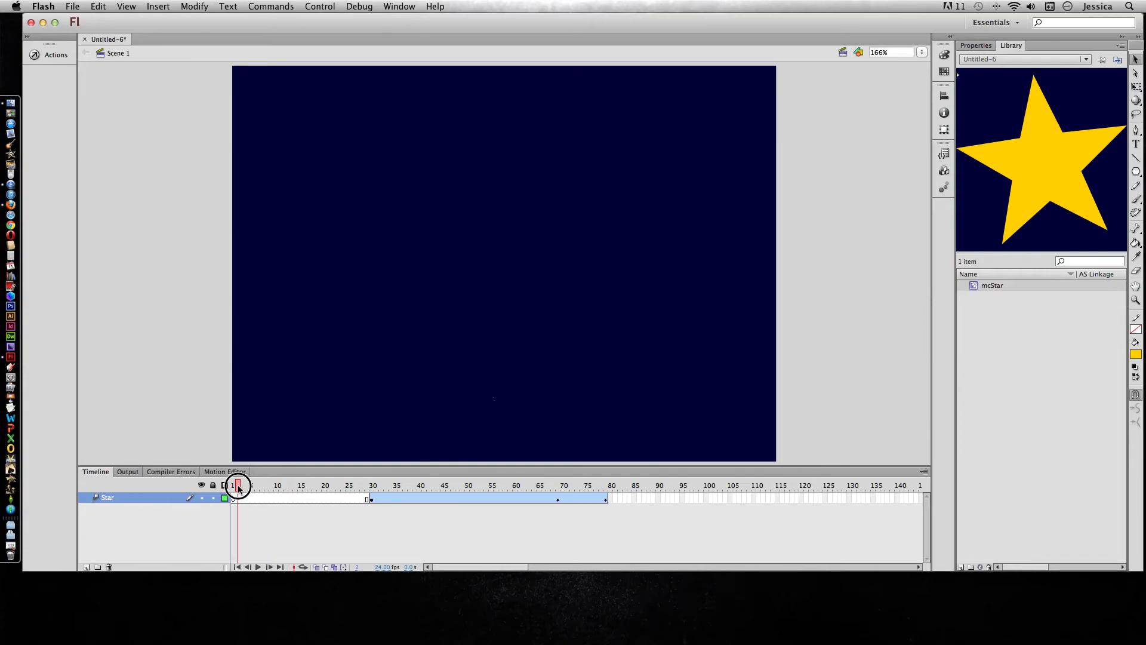
drag(236, 486, 370, 485)
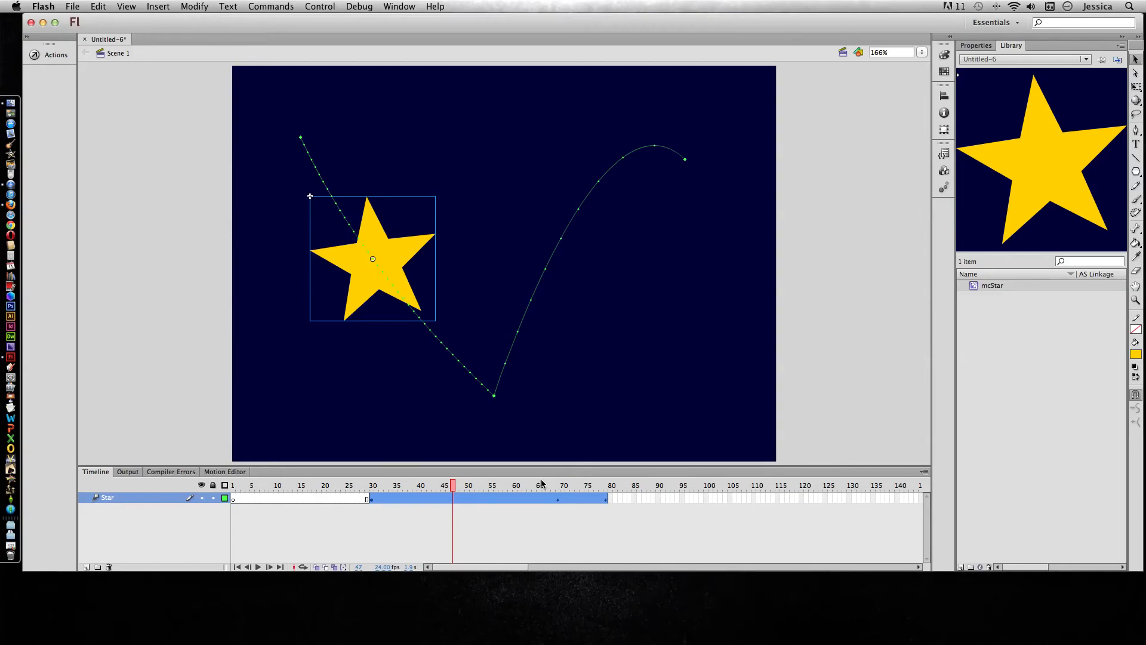
mouse_move(428, 504)
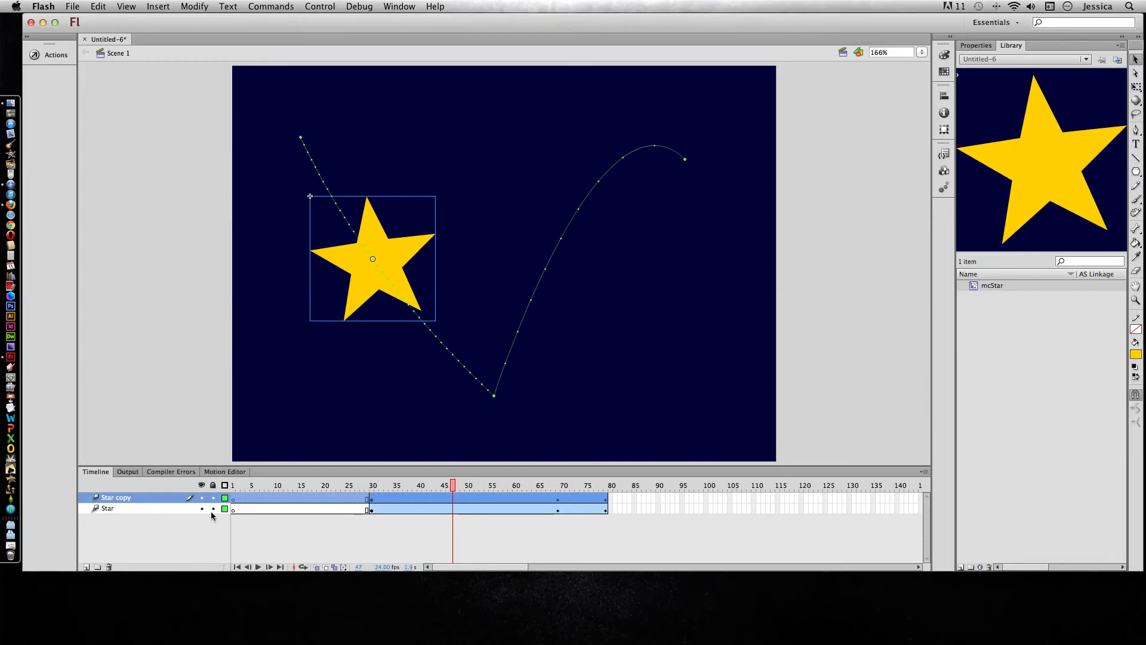
Lock the original Star layer and move a copied star's motion path to a new spot
click(212, 508)
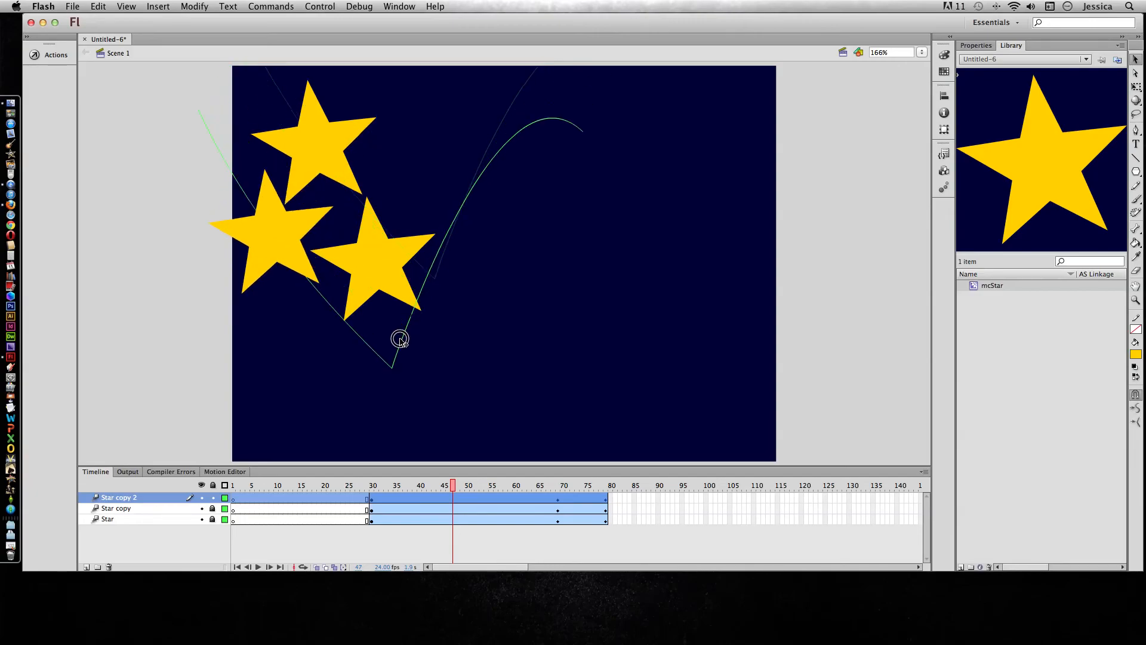
drag(400, 338, 316, 376)
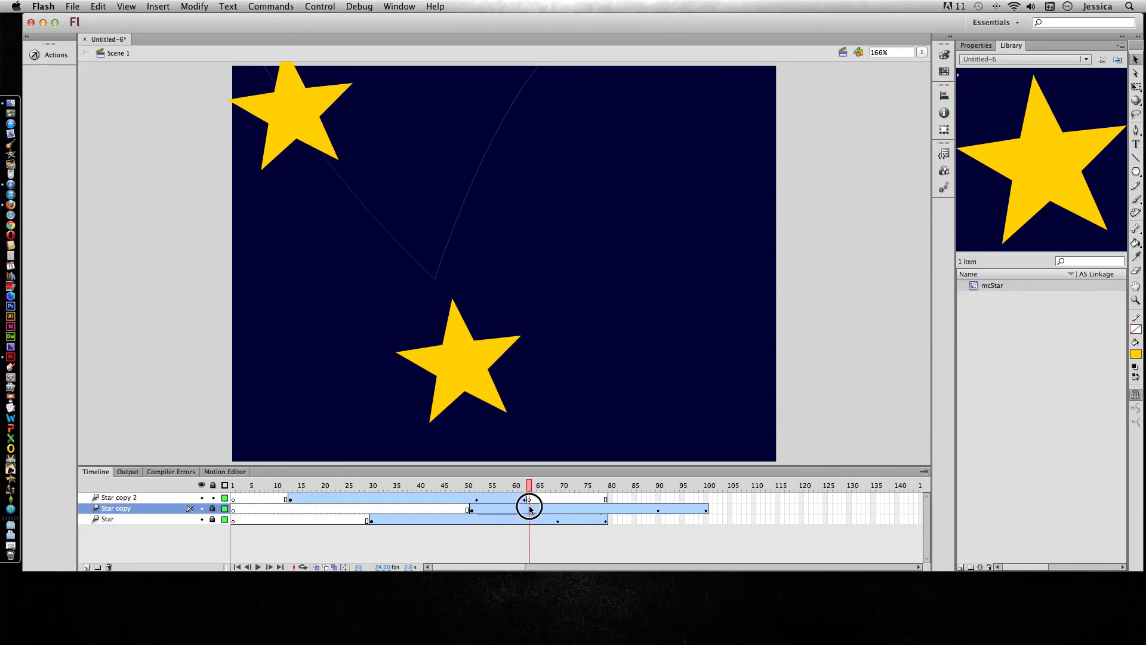
Scrub through the staggered tweens to preview the later bounces, with two stars visible near frame 63
drag(527, 485, 624, 486)
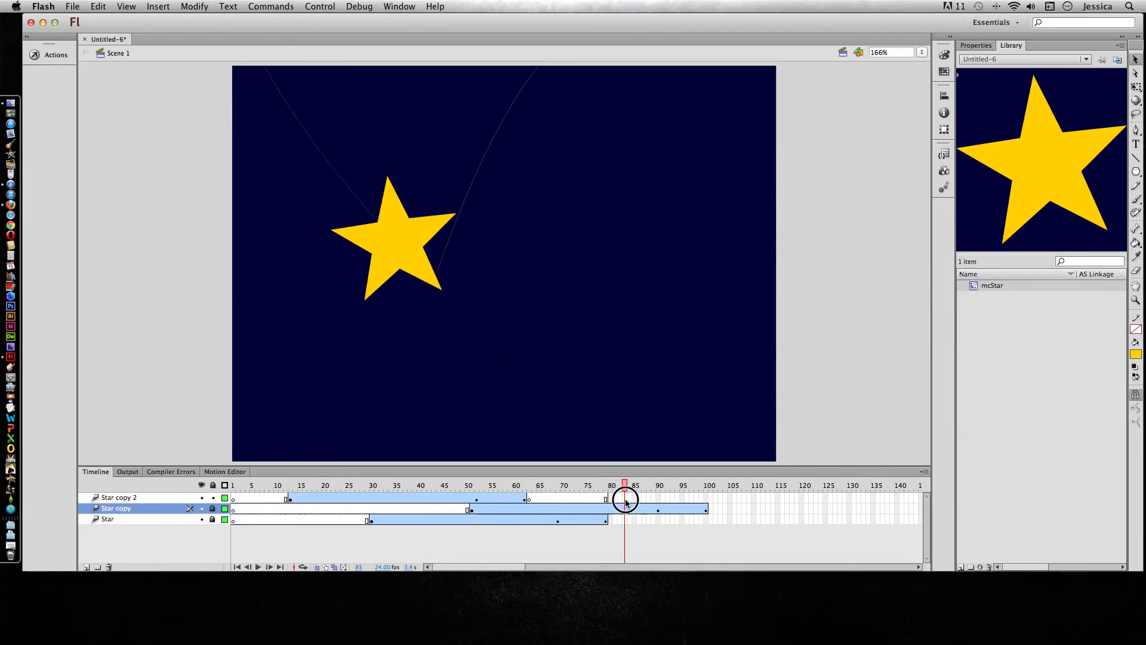
drag(624, 486, 703, 486)
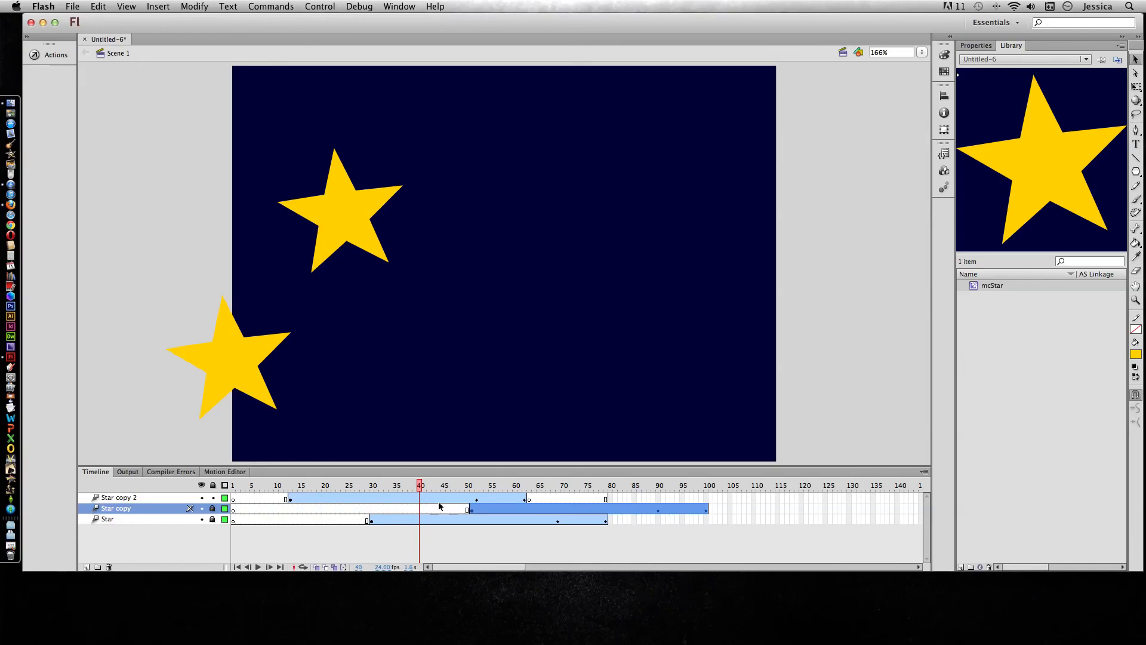
mouse_move(445, 540)
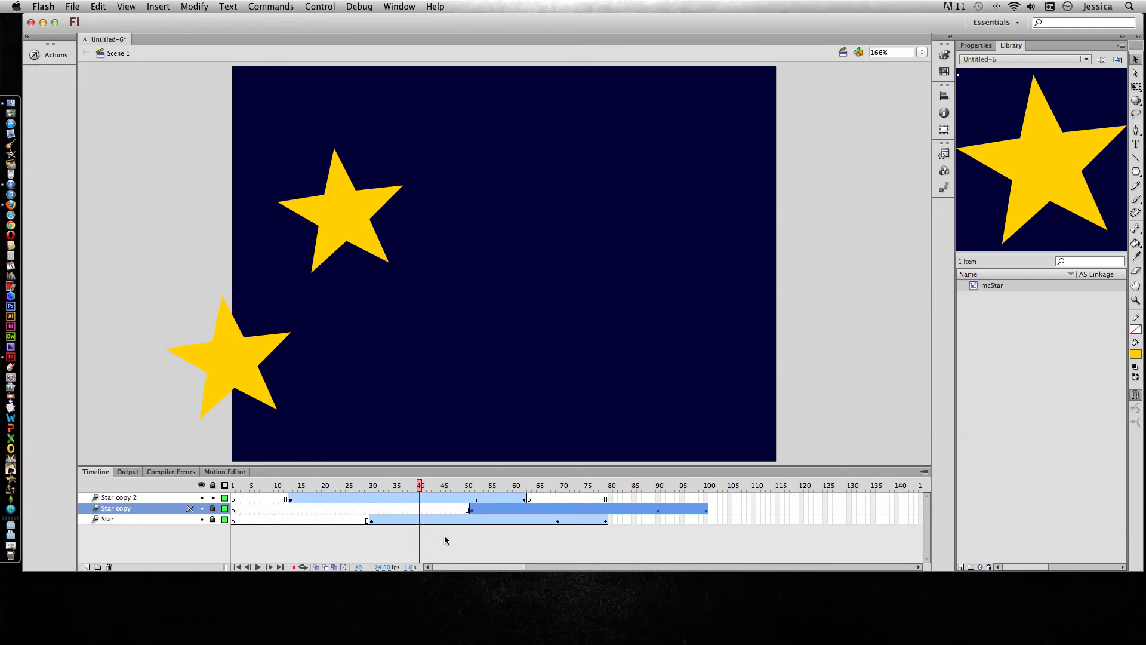
mouse_move(494, 540)
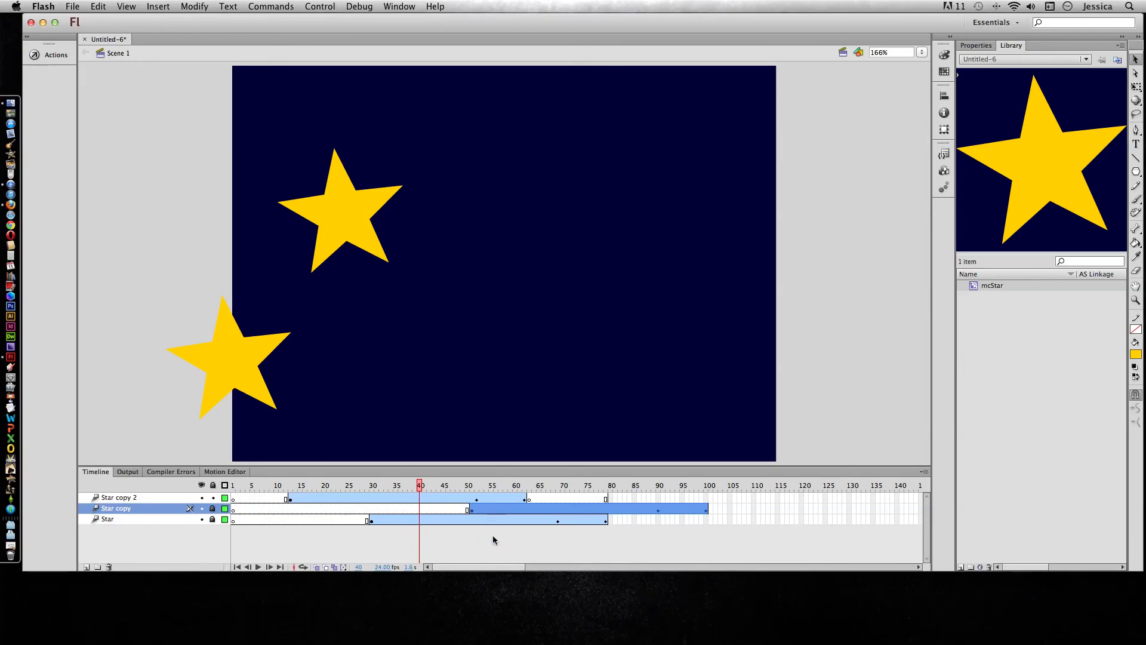
click(529, 484)
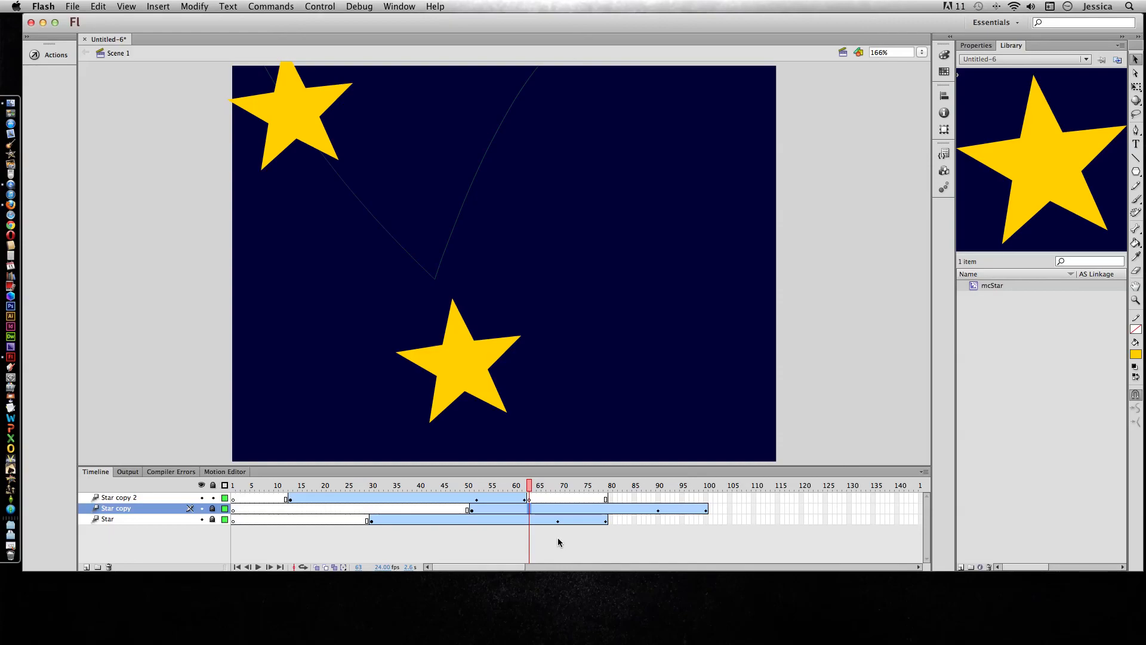
mouse_move(487, 512)
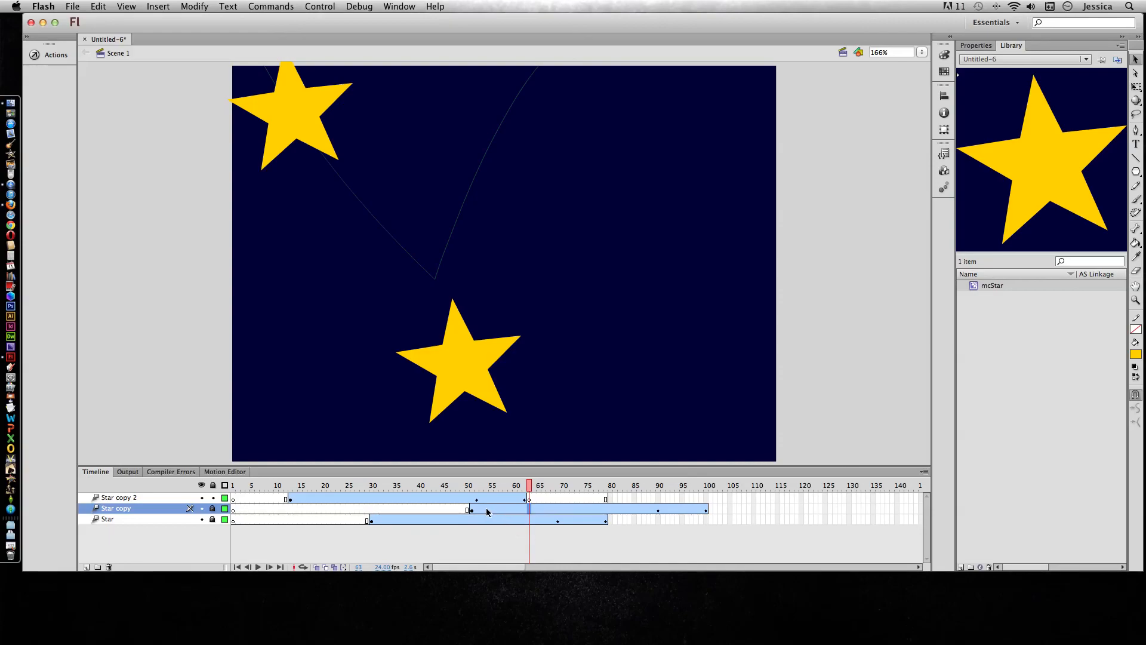